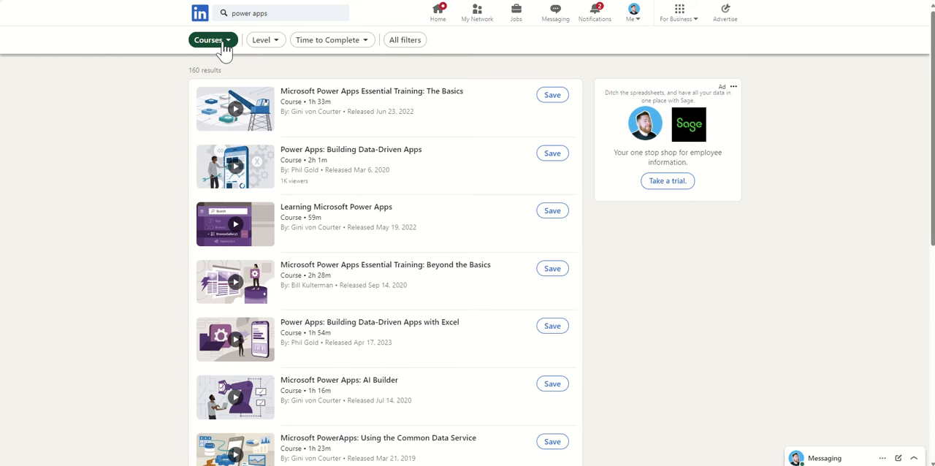
{"action": "mouse_move", "coordinate": [168, 122]}
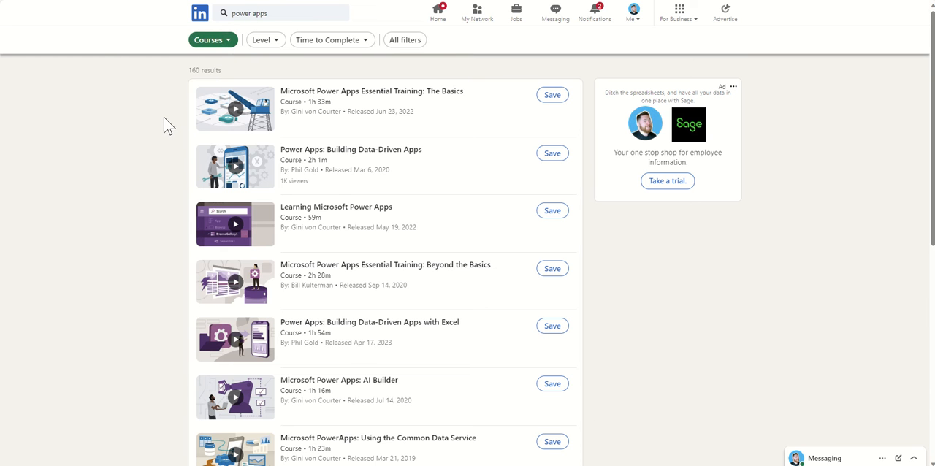
Scroll through the course page and its Contents panel to review the chapter list
{"action": "scroll", "scroll_direction": "down", "scroll_amount": 3}
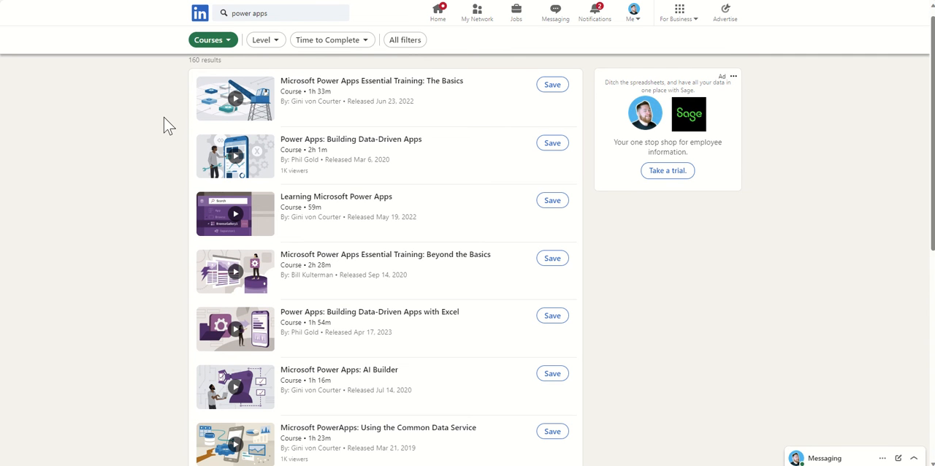
{"action": "mouse_move", "coordinate": [333, 123]}
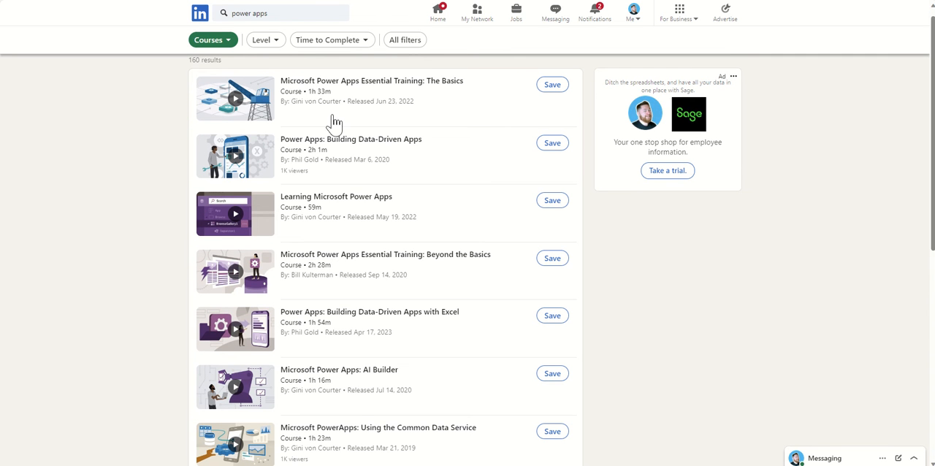
{"action": "mouse_move", "coordinate": [174, 138]}
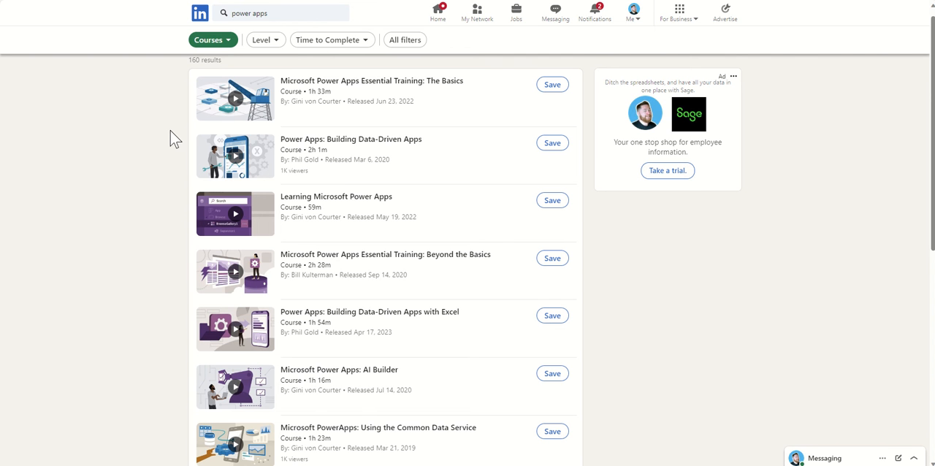
{"action": "scroll", "scroll_direction": "down", "scroll_amount": 3}
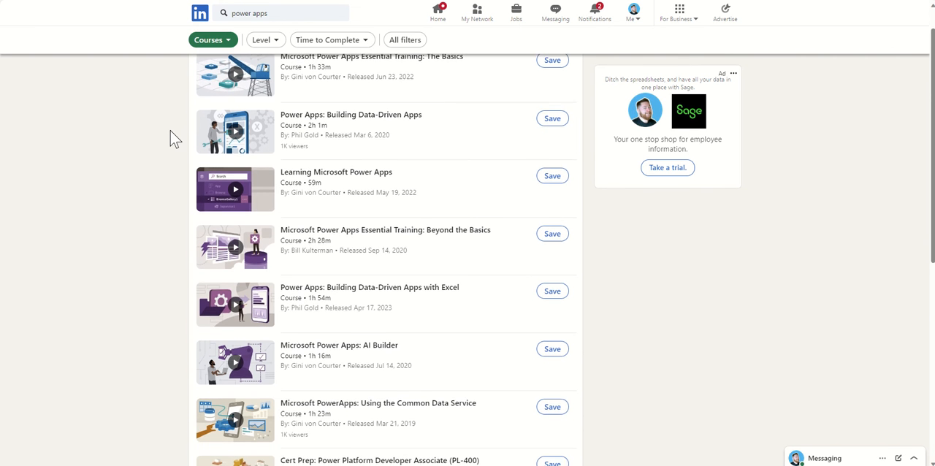
{"action": "scroll", "scroll_direction": "down", "scroll_amount": 3}
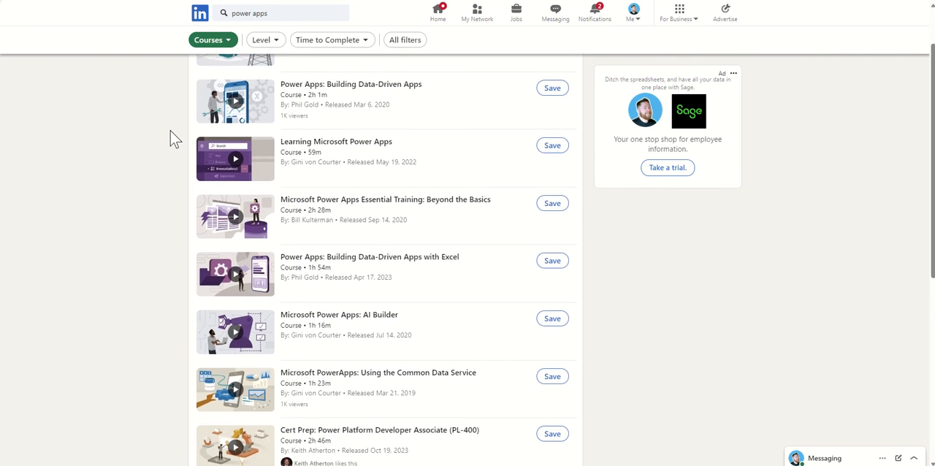
{"action": "scroll", "scroll_direction": "down", "scroll_amount": 3}
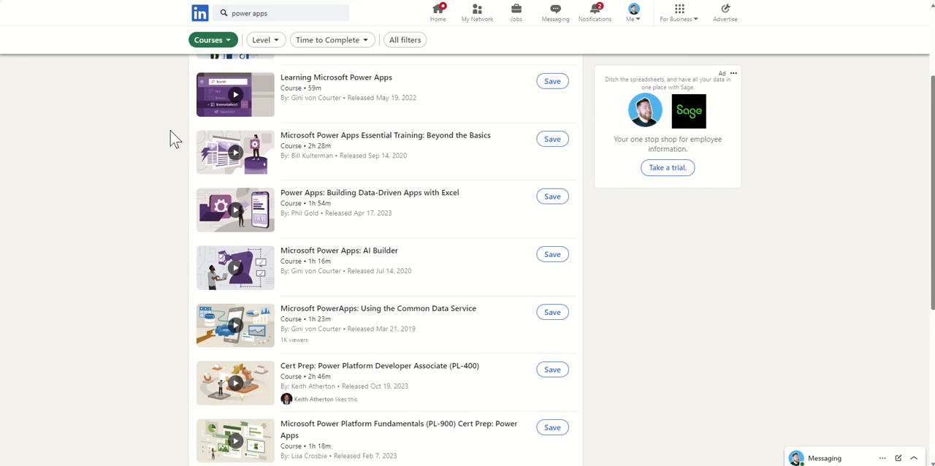
{"action": "scroll", "scroll_direction": "down", "scroll_amount": 3}
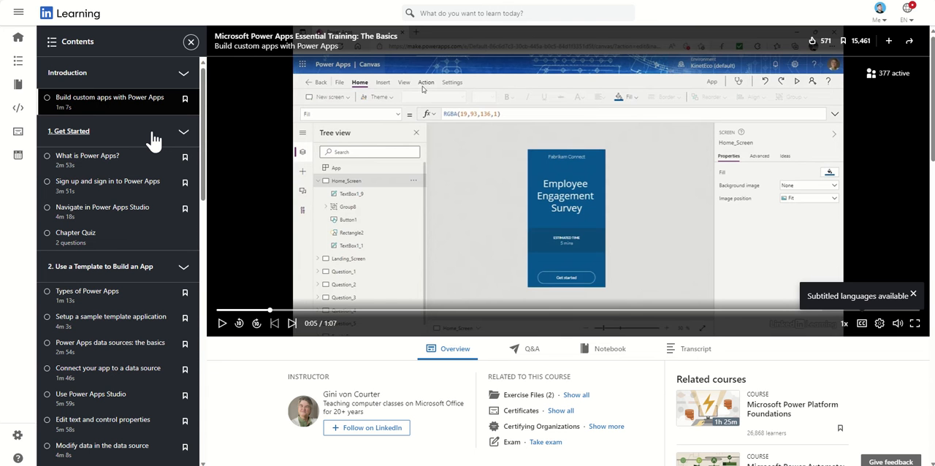
{"action": "mouse_move", "coordinate": [128, 153]}
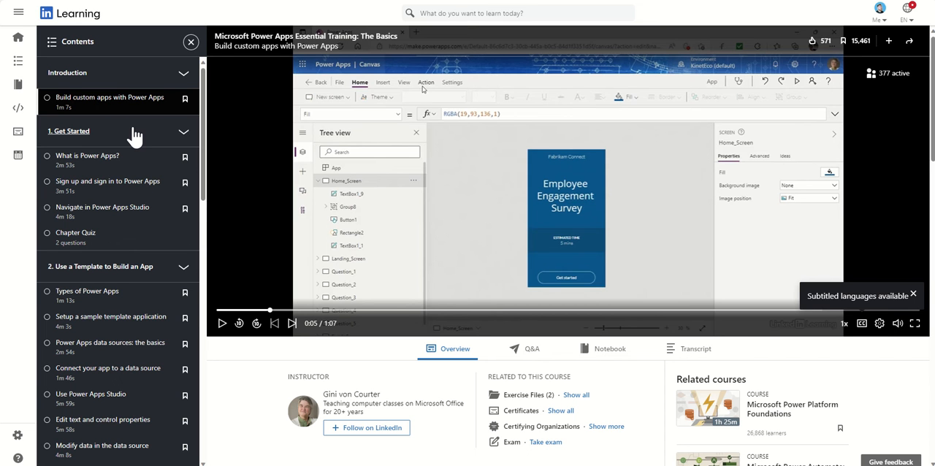
{"action": "scroll", "scroll_direction": "down", "scroll_amount": 3}
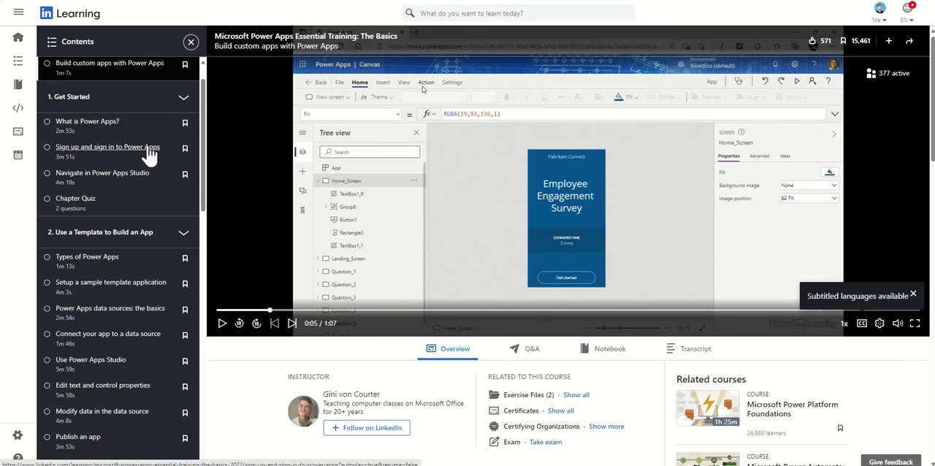
{"action": "scroll", "scroll_direction": "down", "scroll_amount": 3}
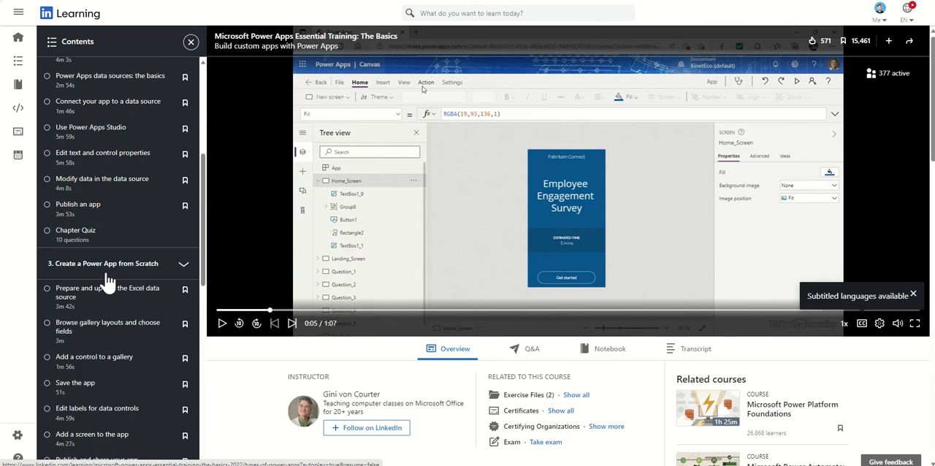
{"action": "scroll", "scroll_direction": "down", "scroll_amount": 3}
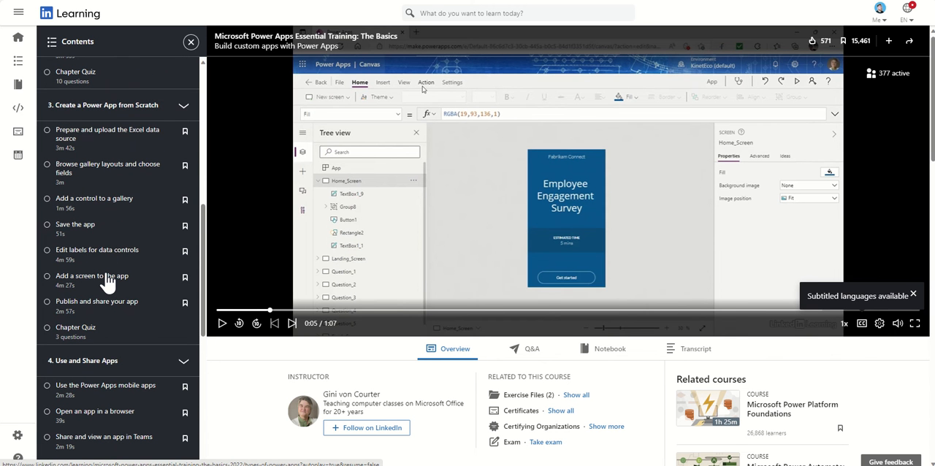
{"action": "scroll", "scroll_direction": "down", "scroll_amount": 3}
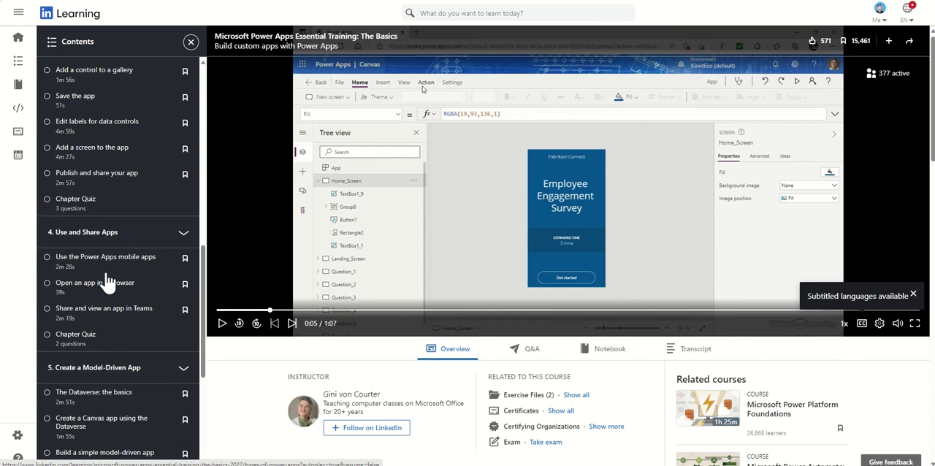
{"action": "scroll", "scroll_direction": "down", "scroll_amount": 3}
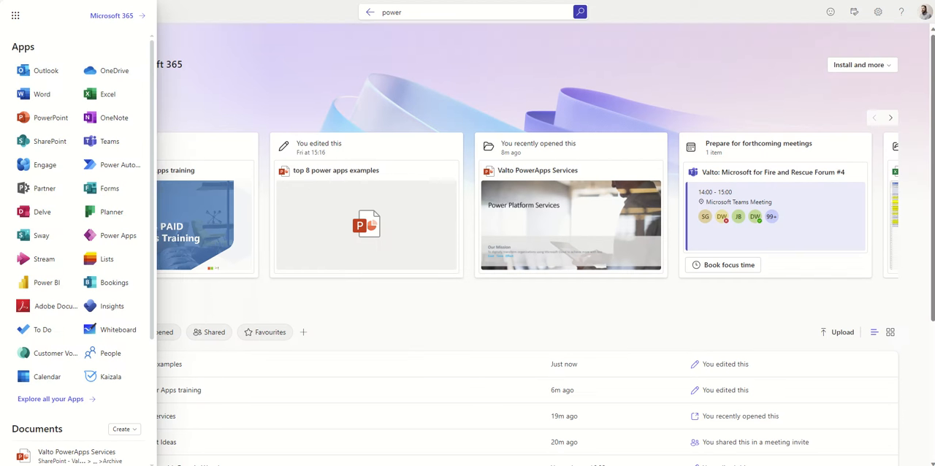
{"action": "mouse_move", "coordinate": [28, 17]}
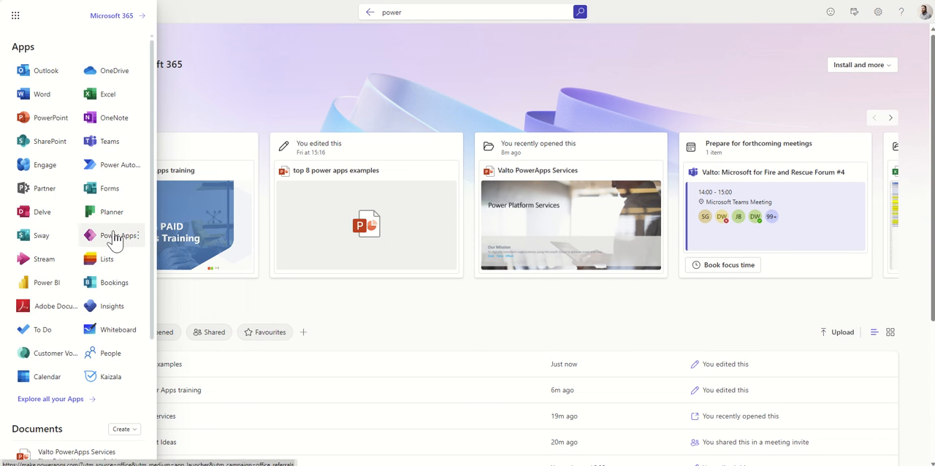
Launch Power Apps from the Microsoft 365 app launcher
{"action": "left_click", "coordinate": [111, 235]}
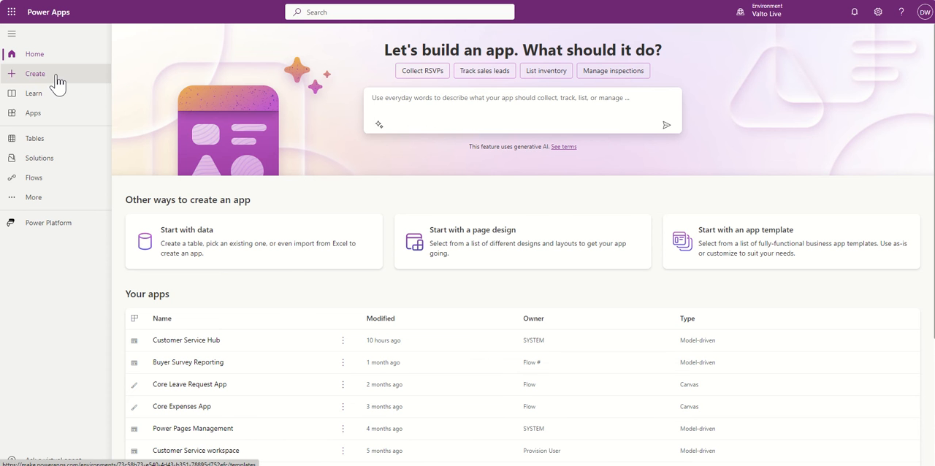
Go to the Create page and browse down through the Start from template gallery
{"action": "left_click", "coordinate": [35, 73]}
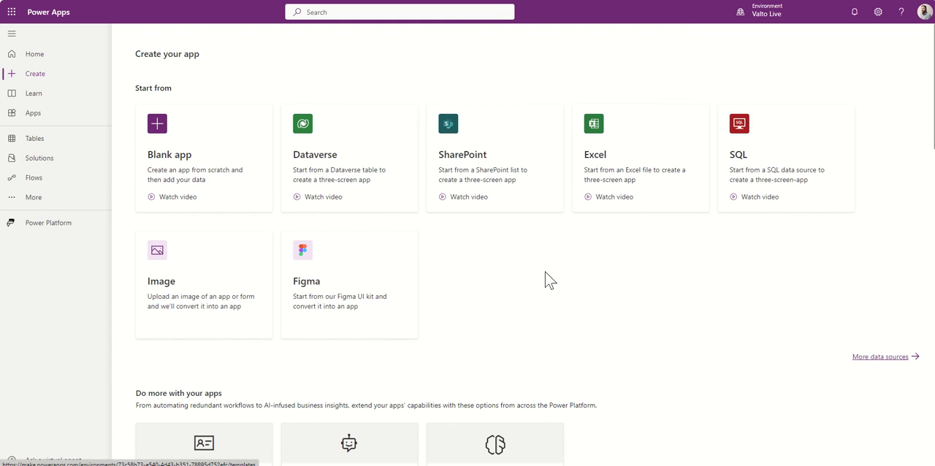
{"action": "scroll", "scroll_direction": "down", "scroll_amount": 3}
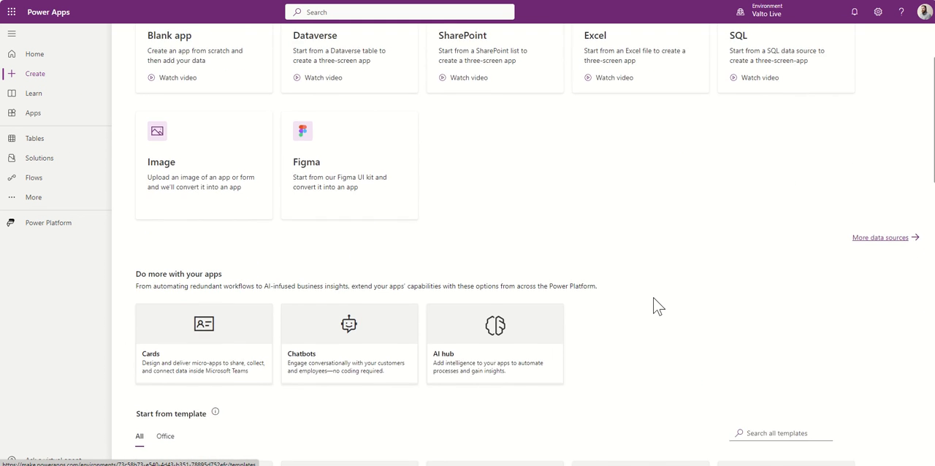
{"action": "scroll", "scroll_direction": "down", "scroll_amount": 3}
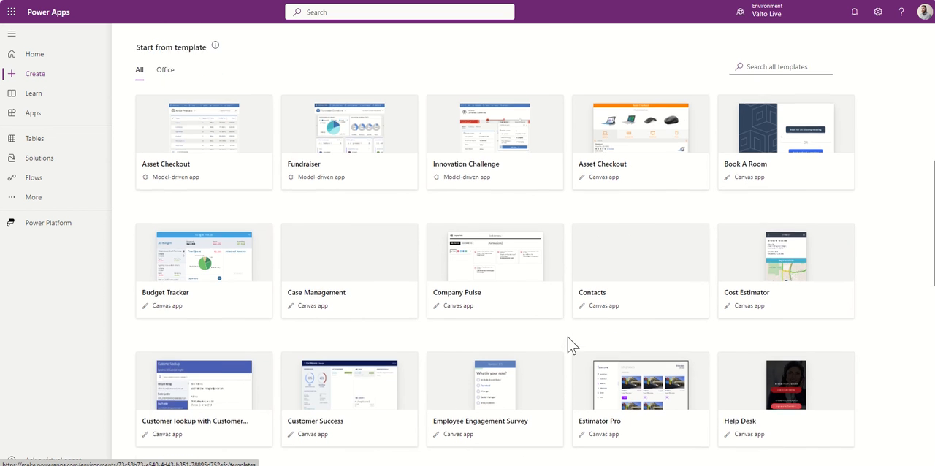
{"action": "scroll", "scroll_direction": "down", "scroll_amount": 3}
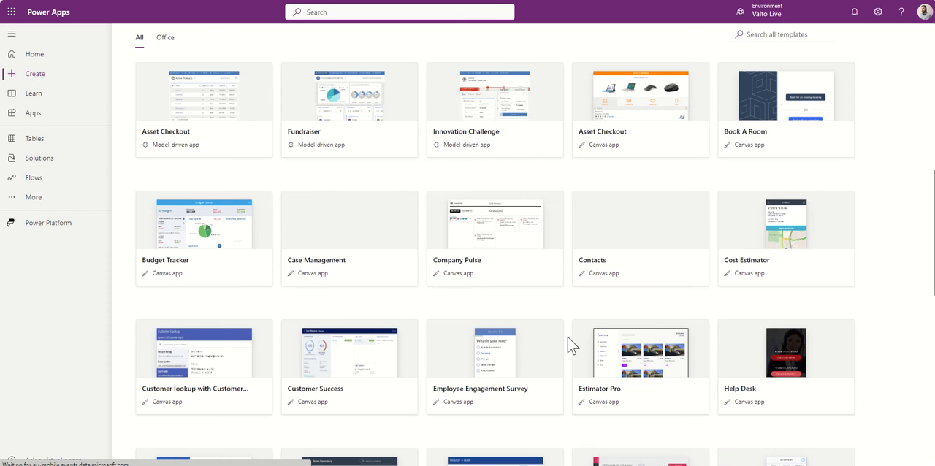
{"action": "scroll", "scroll_direction": "down", "scroll_amount": 3}
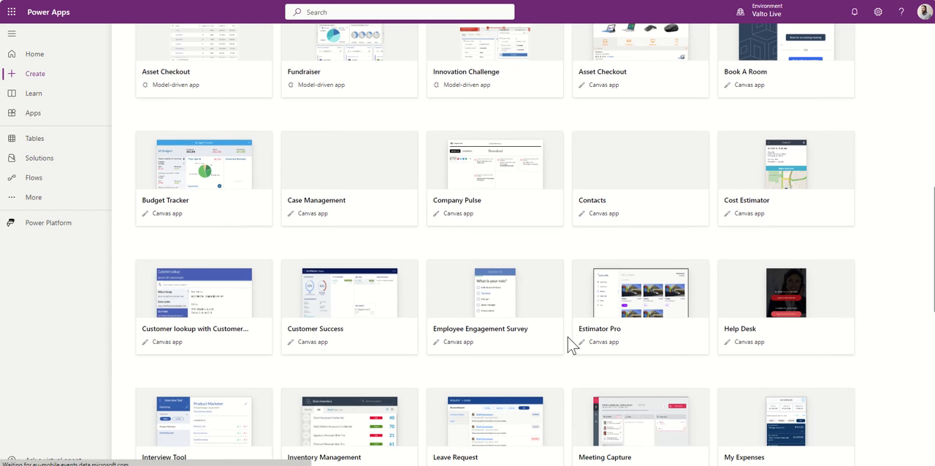
{"action": "scroll", "scroll_direction": "down", "scroll_amount": 3}
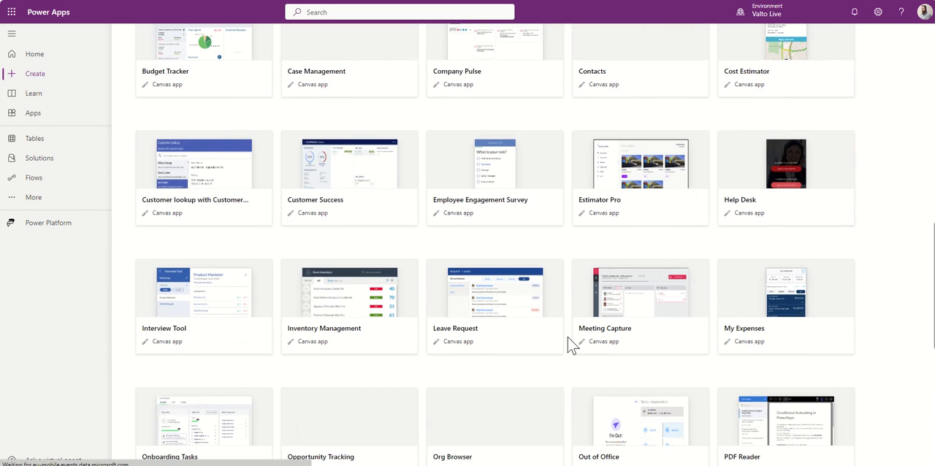
{"action": "scroll", "scroll_direction": "down", "scroll_amount": 3}
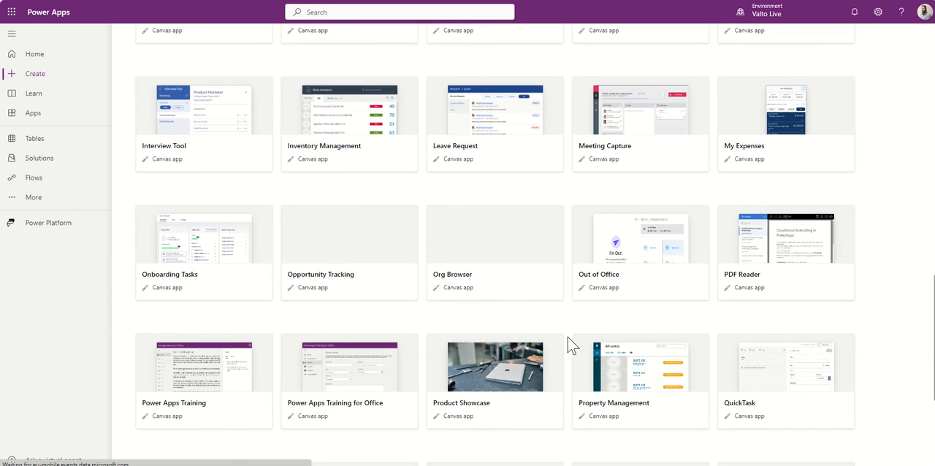
{"action": "scroll", "scroll_direction": "down", "scroll_amount": 3}
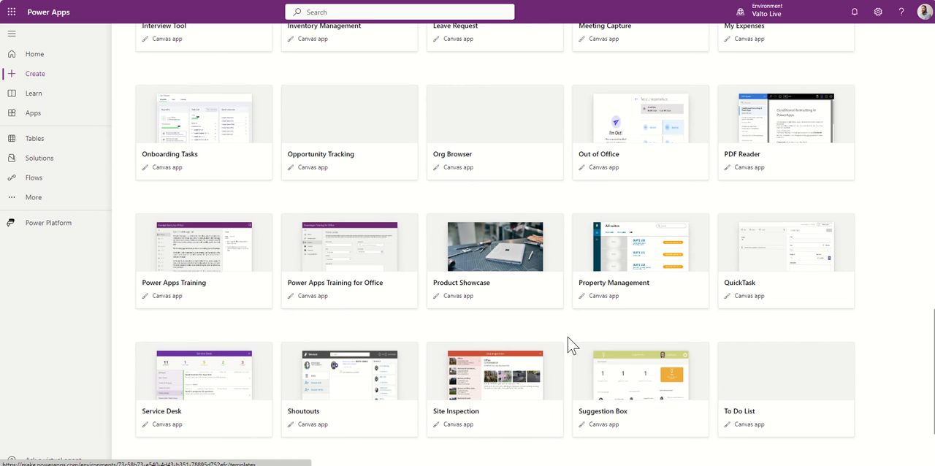
{"action": "mouse_move", "coordinate": [207, 266]}
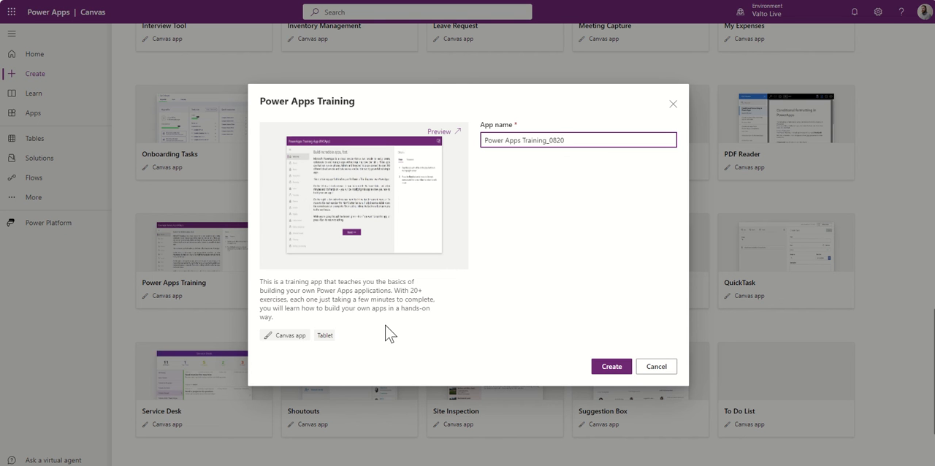
{"action": "mouse_move", "coordinate": [383, 339]}
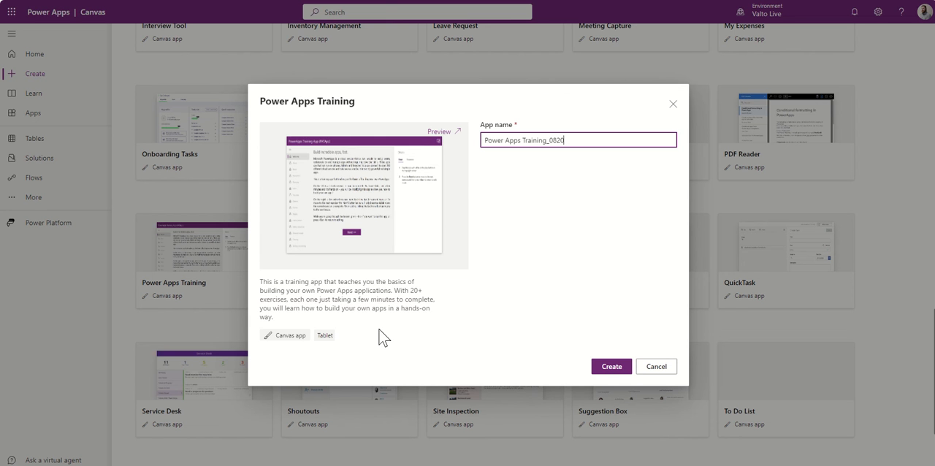
{"action": "mouse_move", "coordinate": [402, 228]}
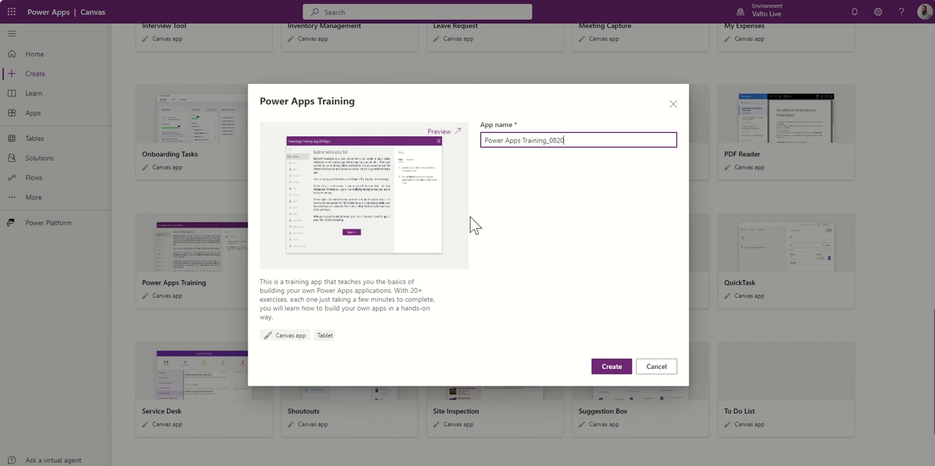
{"action": "mouse_move", "coordinate": [475, 208]}
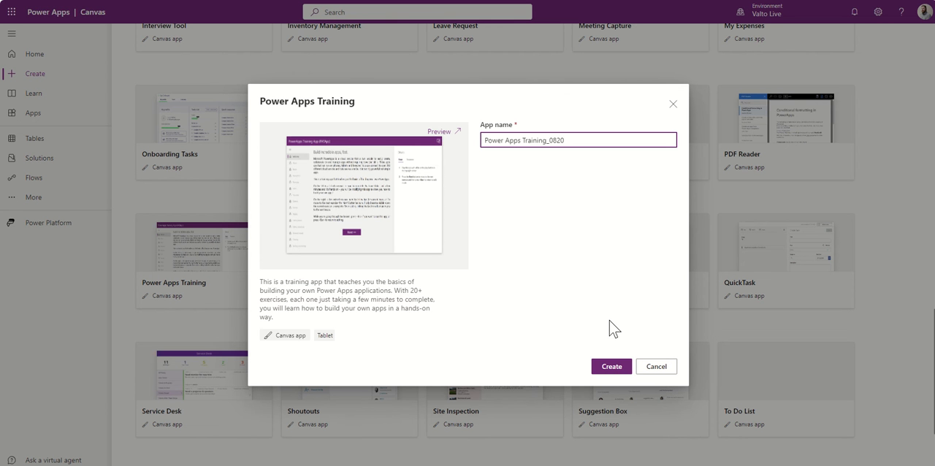
Create the Power Apps Training template app as 'Power Apps Training_0820'
{"action": "left_click", "coordinate": [611, 367]}
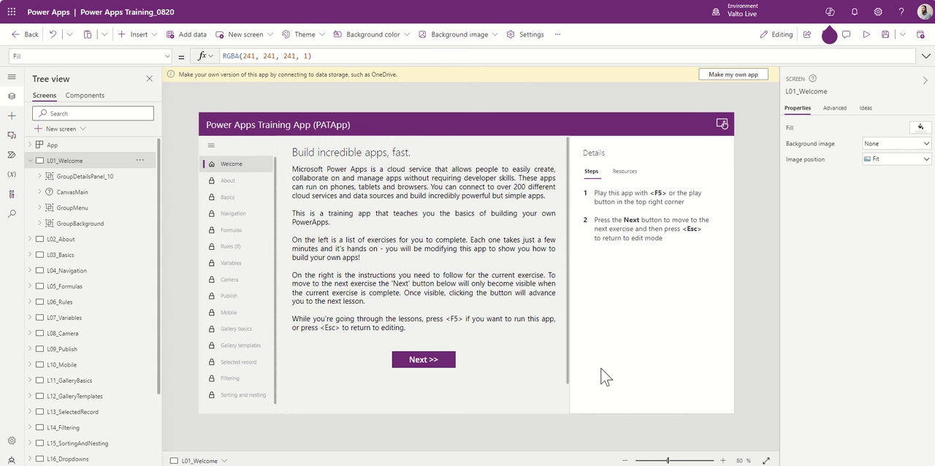
{"action": "mouse_move", "coordinate": [553, 256]}
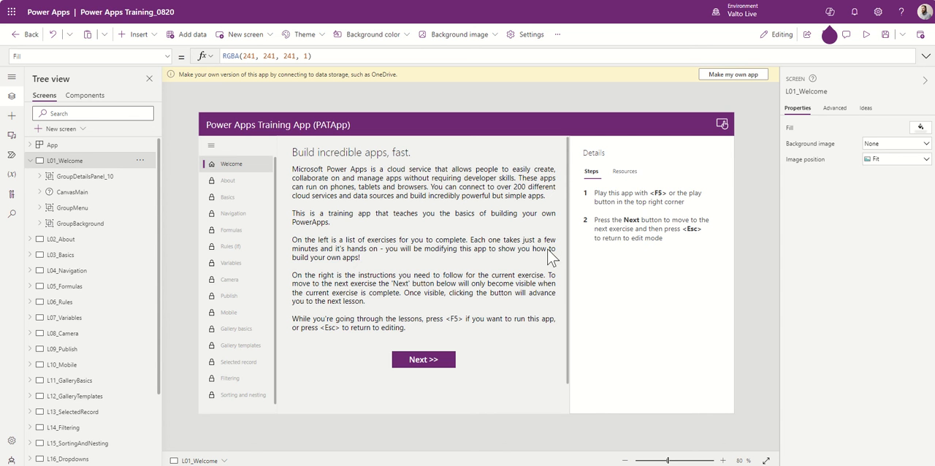
{"action": "mouse_move", "coordinate": [473, 284]}
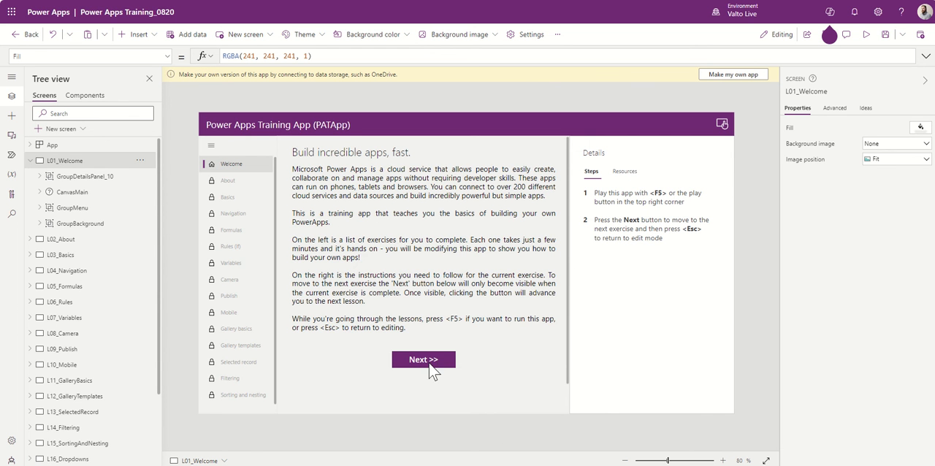
{"action": "mouse_move", "coordinate": [626, 210]}
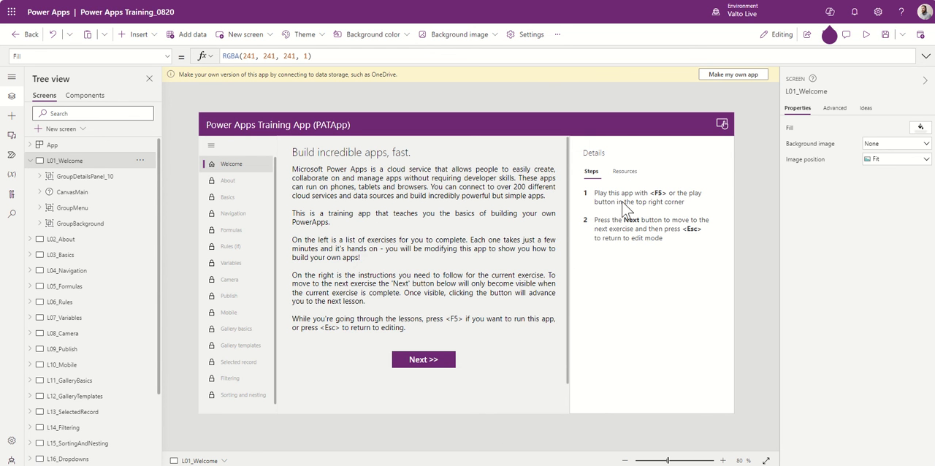
{"action": "mouse_move", "coordinate": [867, 35]}
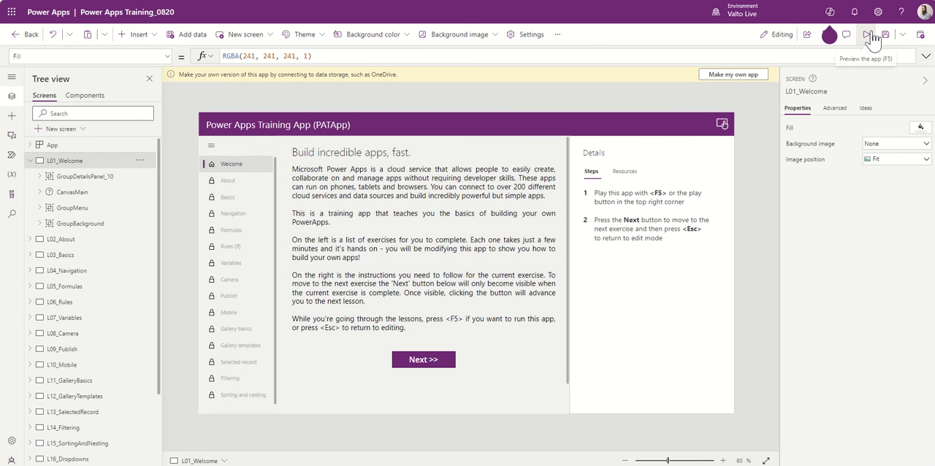
Preview the training app and advance from the welcome screen to the About exercise
{"action": "left_click", "coordinate": [869, 35]}
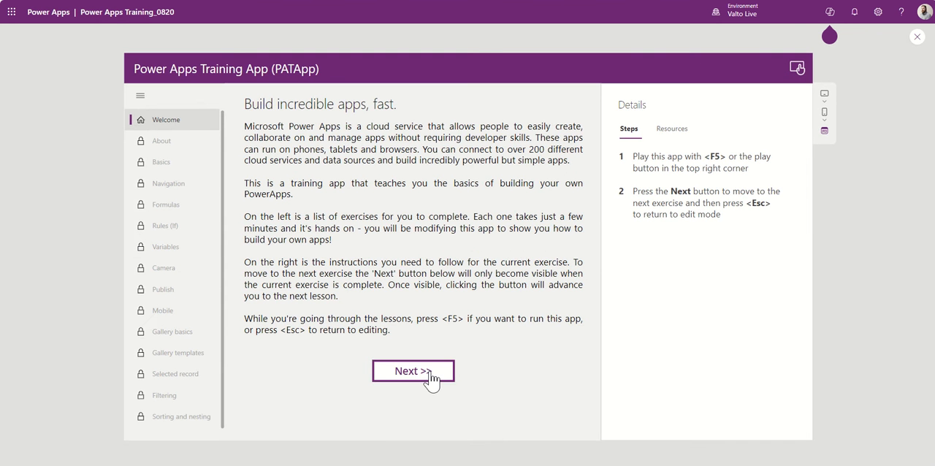
{"action": "left_click", "coordinate": [412, 371]}
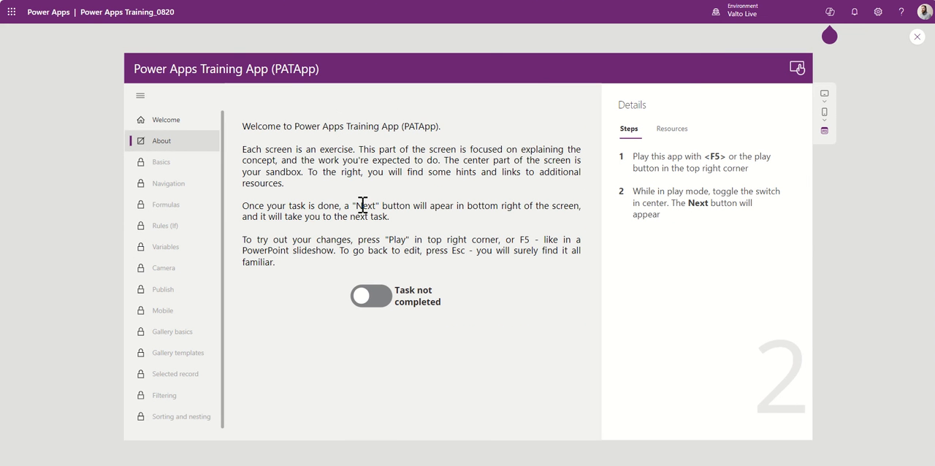
{"action": "mouse_move", "coordinate": [188, 275]}
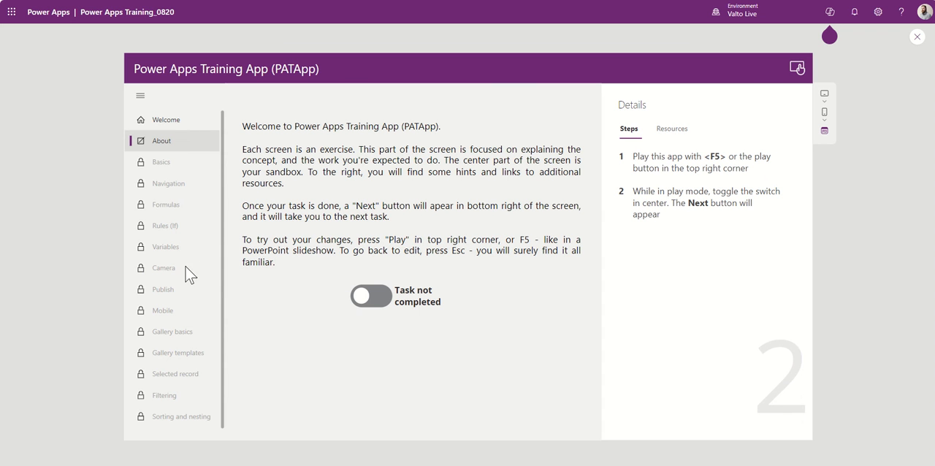
{"action": "mouse_move", "coordinate": [175, 266]}
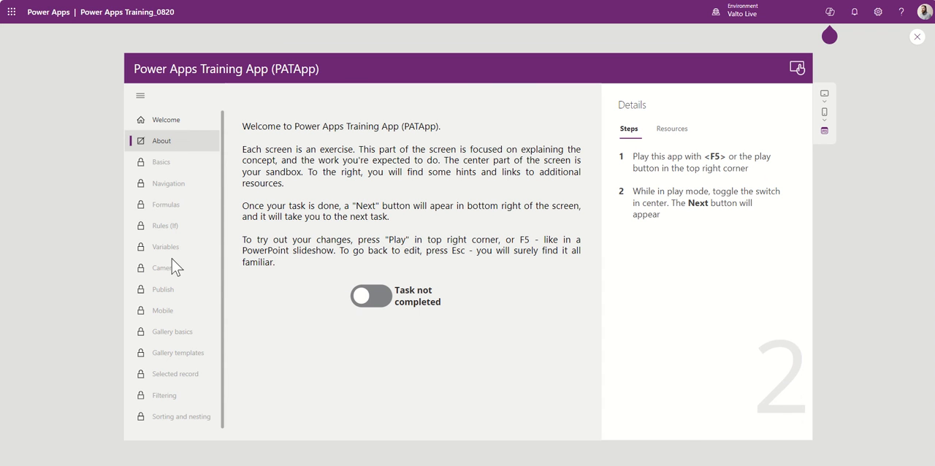
{"action": "mouse_move", "coordinate": [213, 239]}
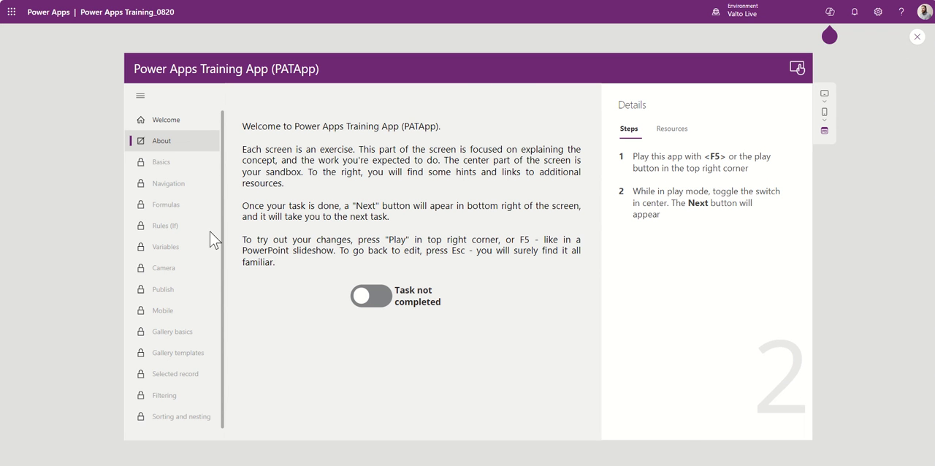
{"action": "mouse_move", "coordinate": [214, 196]}
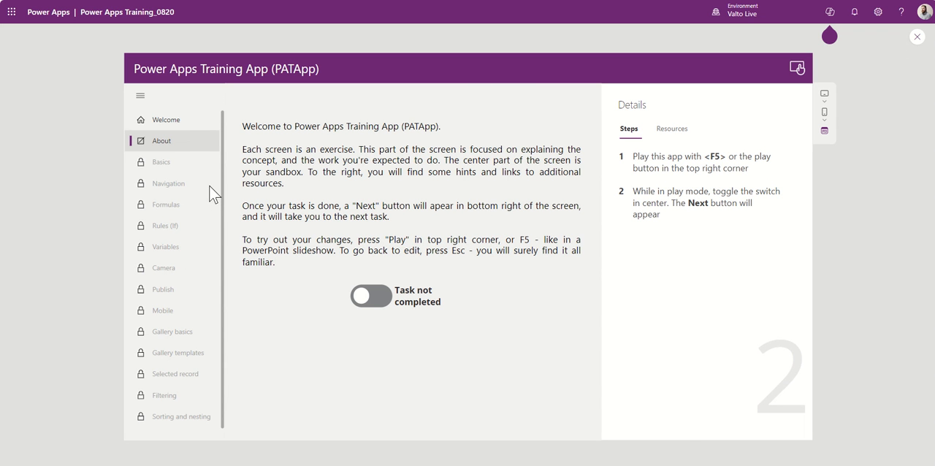
{"action": "mouse_move", "coordinate": [201, 207]}
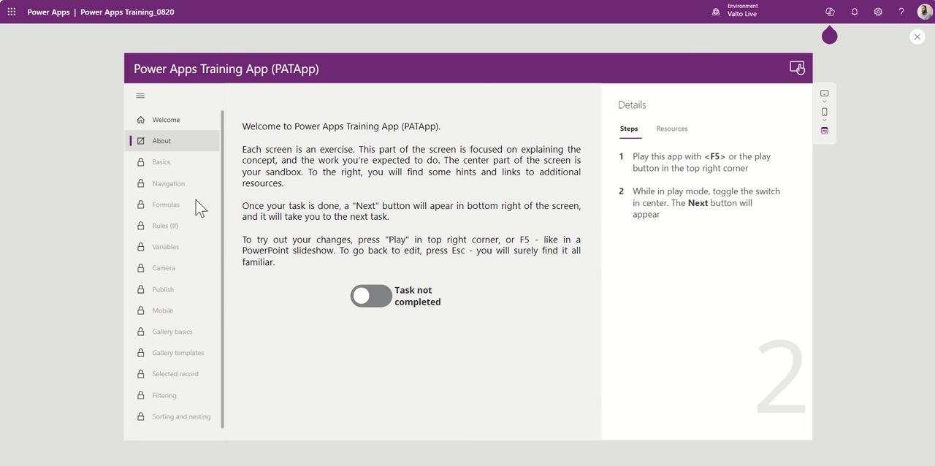
{"action": "mouse_move", "coordinate": [202, 257]}
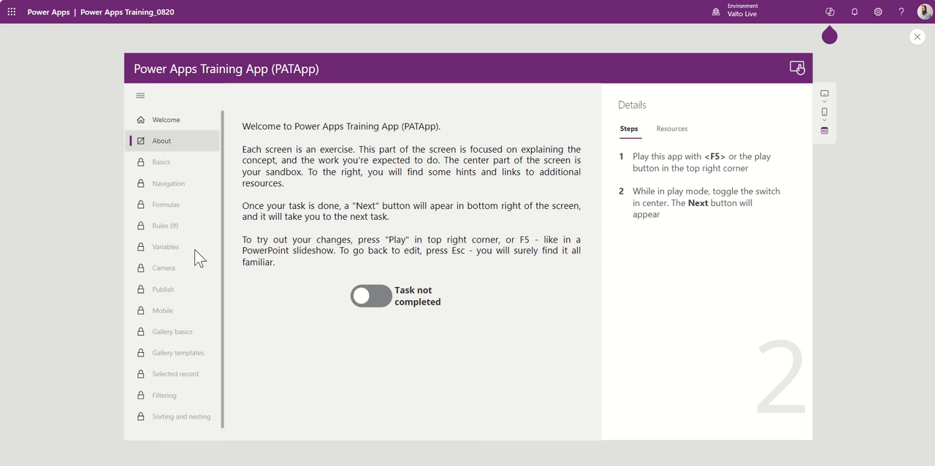
{"action": "mouse_move", "coordinate": [815, 164]}
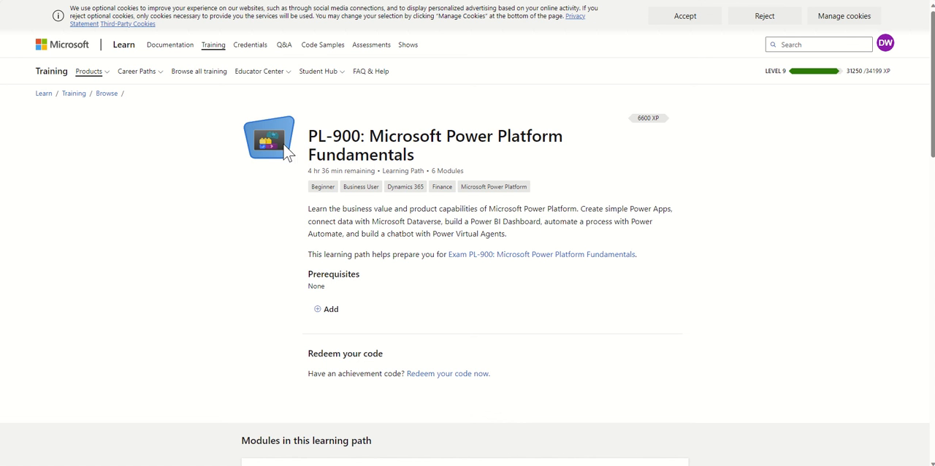
{"action": "mouse_move", "coordinate": [357, 146]}
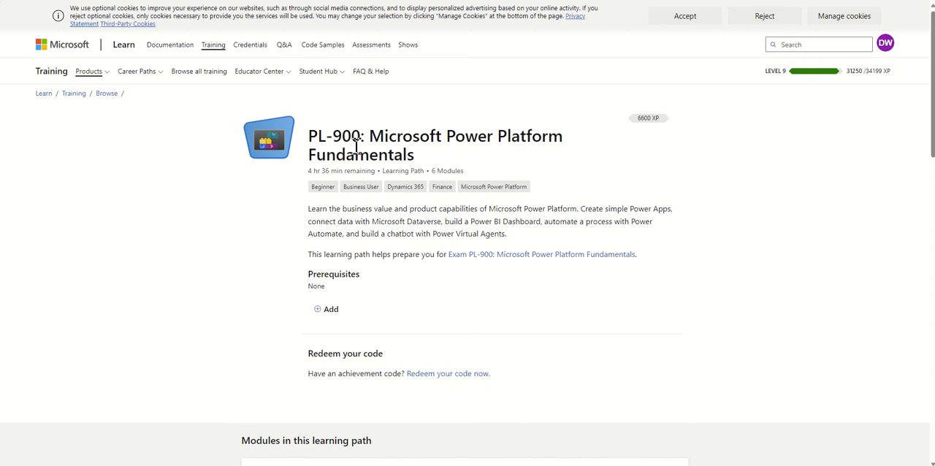
{"action": "mouse_move", "coordinate": [252, 269]}
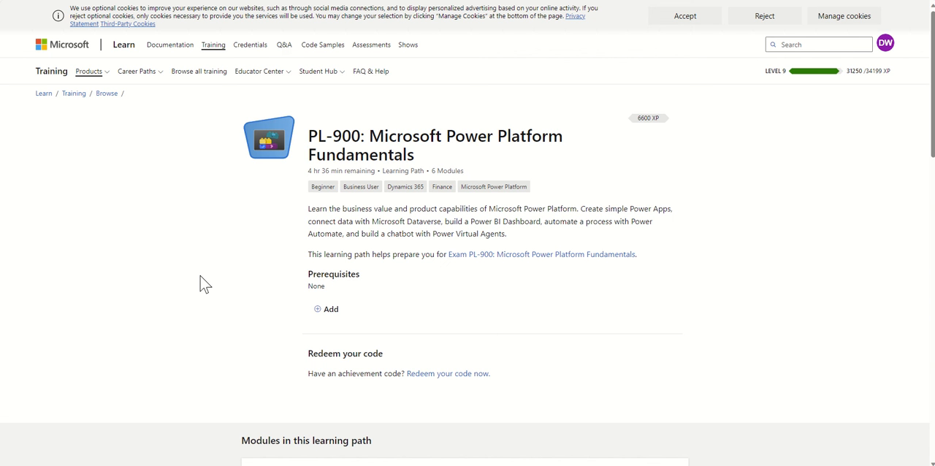
{"action": "mouse_move", "coordinate": [158, 324]}
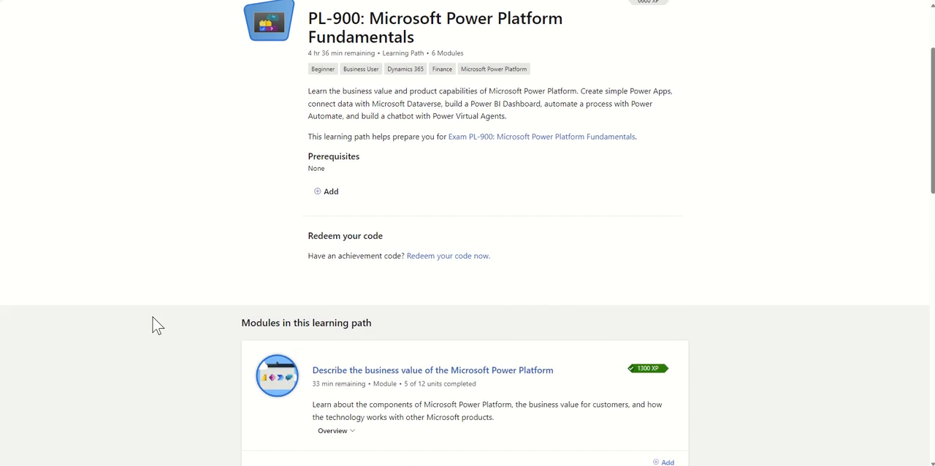
{"action": "scroll", "scroll_direction": "down", "scroll_amount": 3}
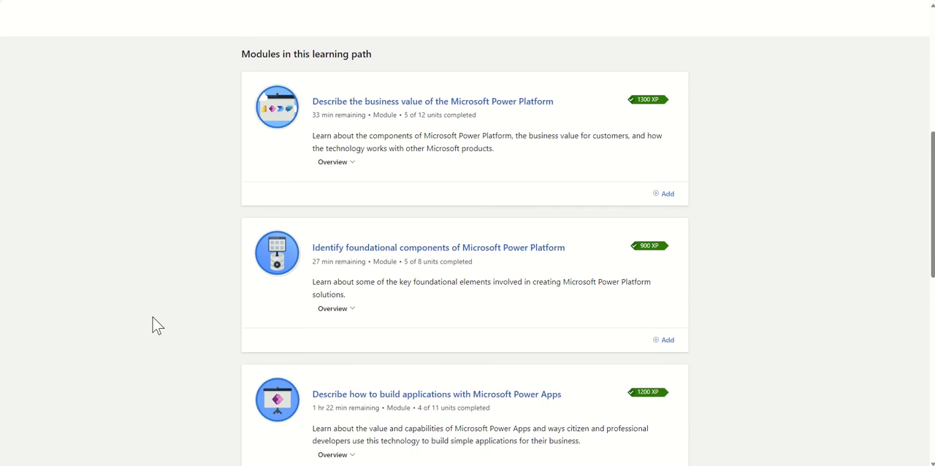
{"action": "scroll", "scroll_direction": "down", "scroll_amount": 3}
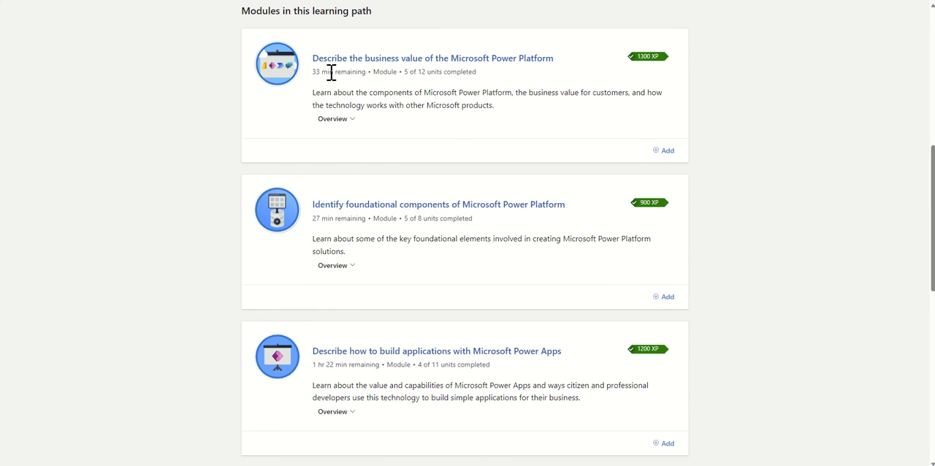
{"action": "mouse_move", "coordinate": [433, 75]}
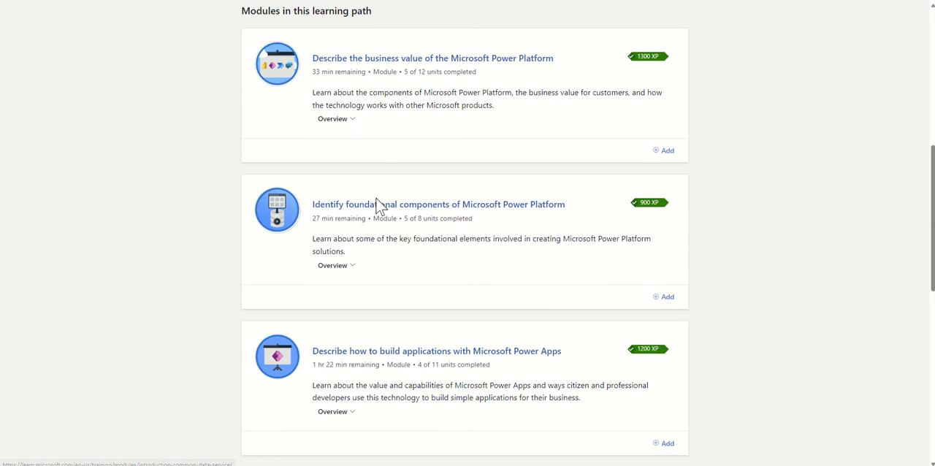
{"action": "mouse_move", "coordinate": [509, 232]}
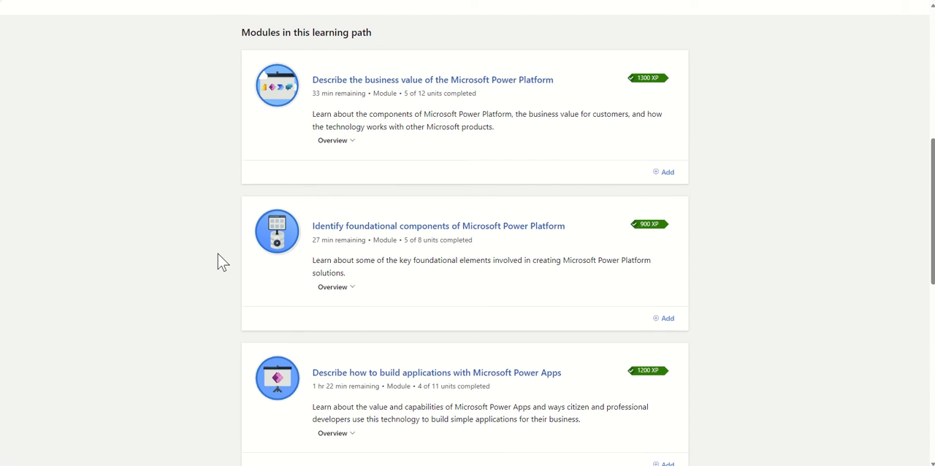
{"action": "mouse_move", "coordinate": [284, 102]}
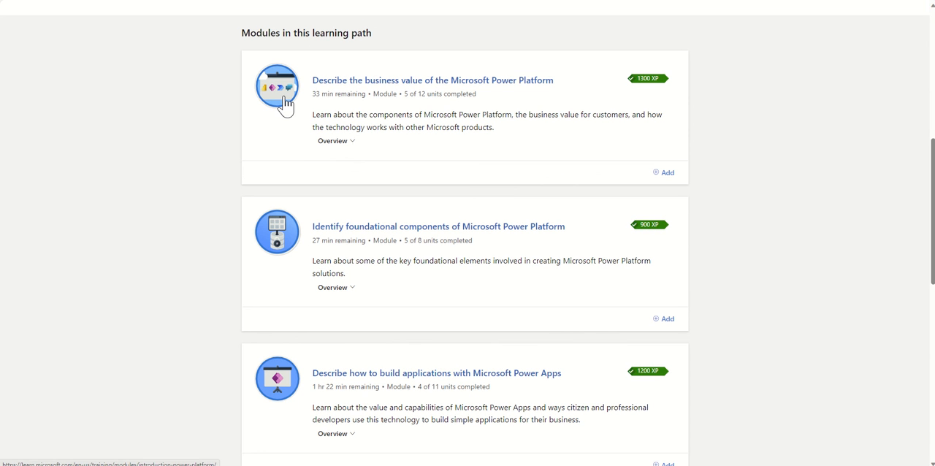
{"action": "mouse_move", "coordinate": [188, 190]}
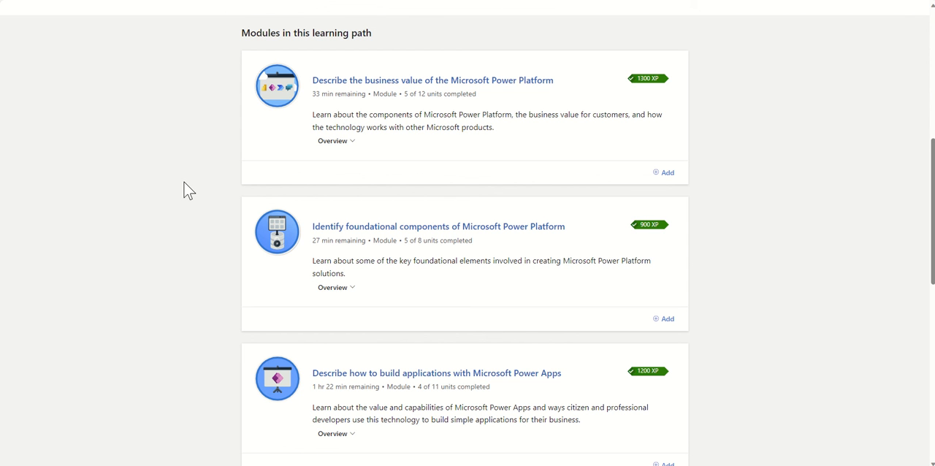
{"action": "mouse_move", "coordinate": [357, 94]}
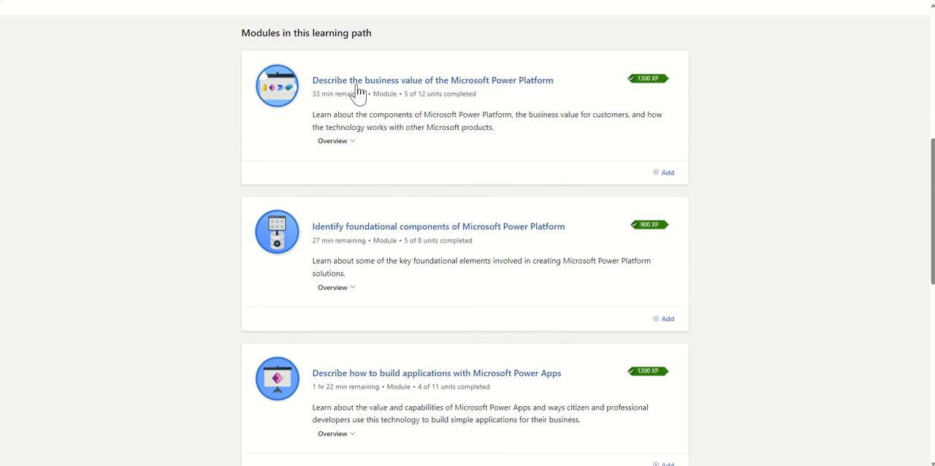
Open the Power Platform business value unit and read down to its Module complete section
{"action": "left_click", "coordinate": [433, 79]}
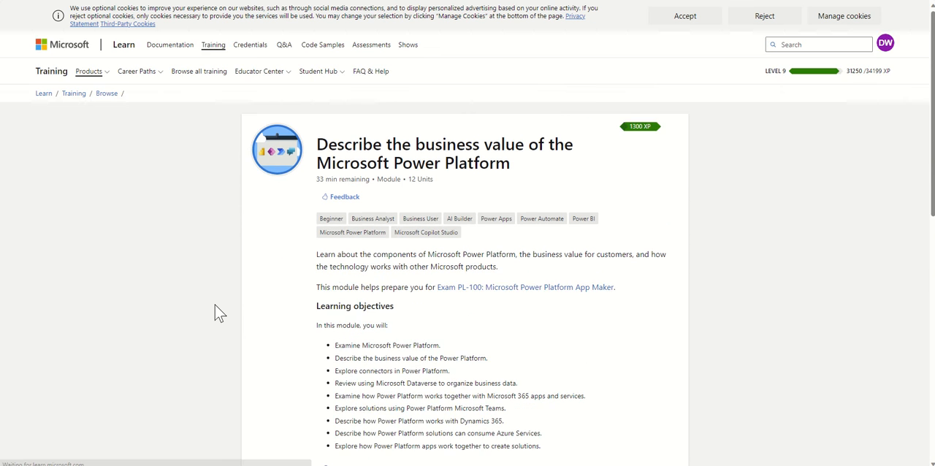
{"action": "scroll", "scroll_direction": "down", "scroll_amount": 3}
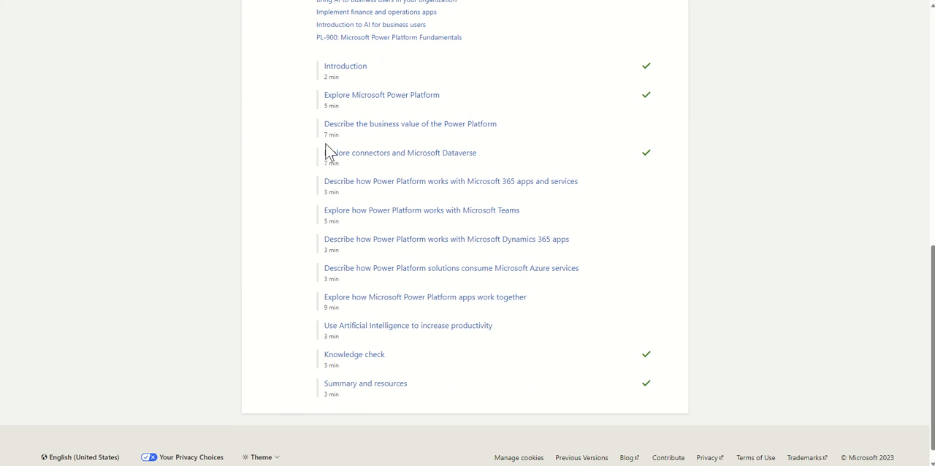
{"action": "mouse_move", "coordinate": [333, 213]}
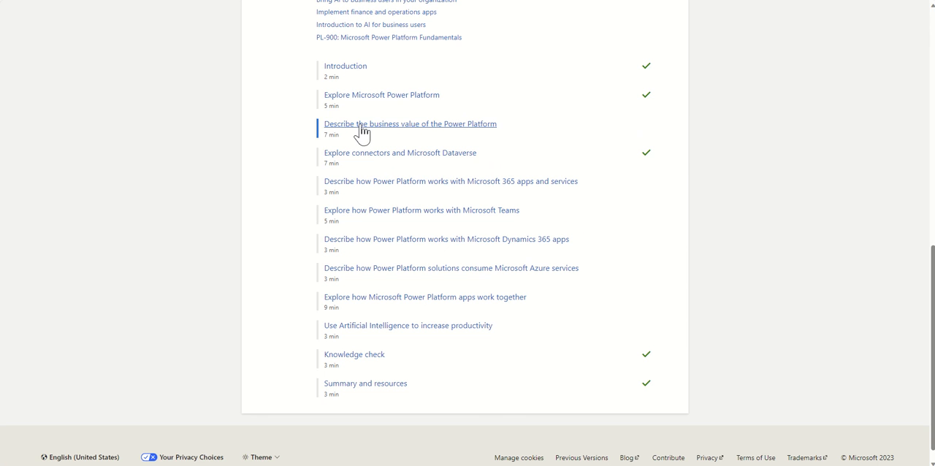
{"action": "left_click", "coordinate": [409, 122]}
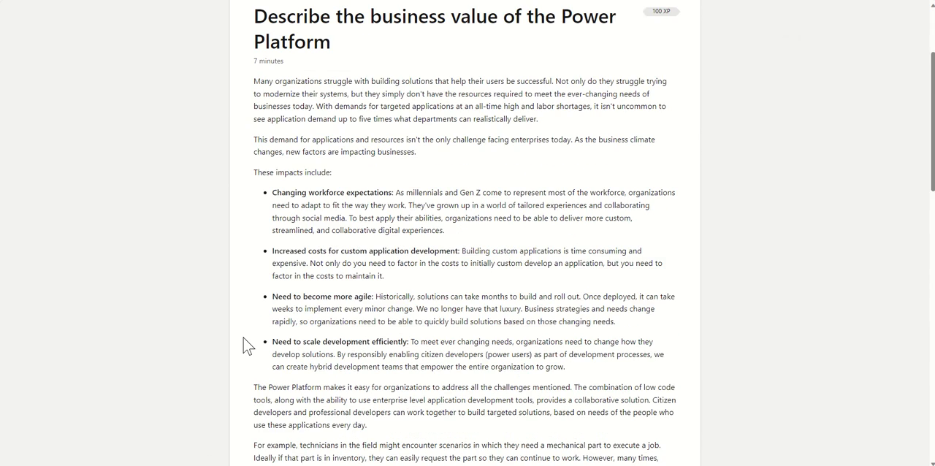
{"action": "scroll", "scroll_direction": "down", "scroll_amount": 3}
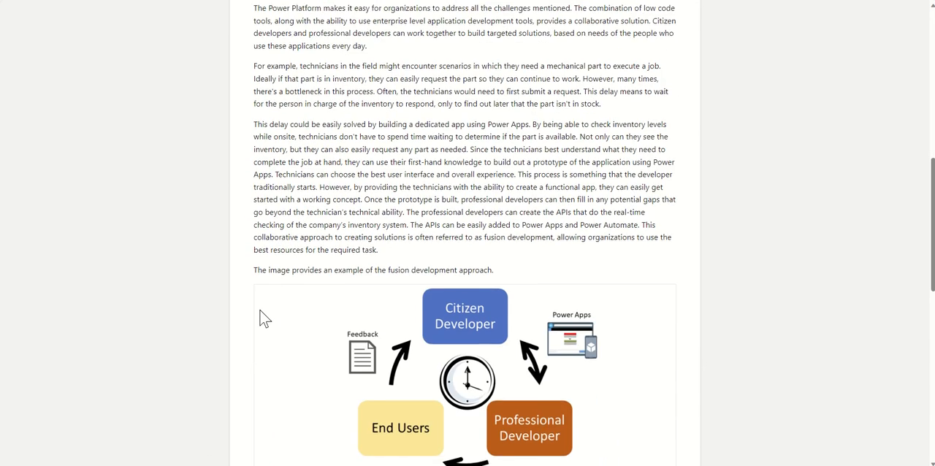
{"action": "scroll", "scroll_direction": "down", "scroll_amount": 3}
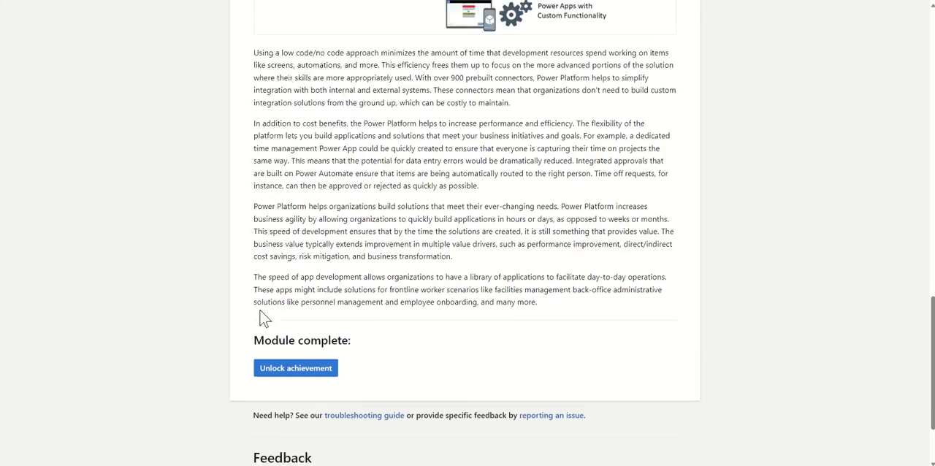
Unlock the achievement for completing the business value of Power Platform module
{"action": "left_click", "coordinate": [295, 367]}
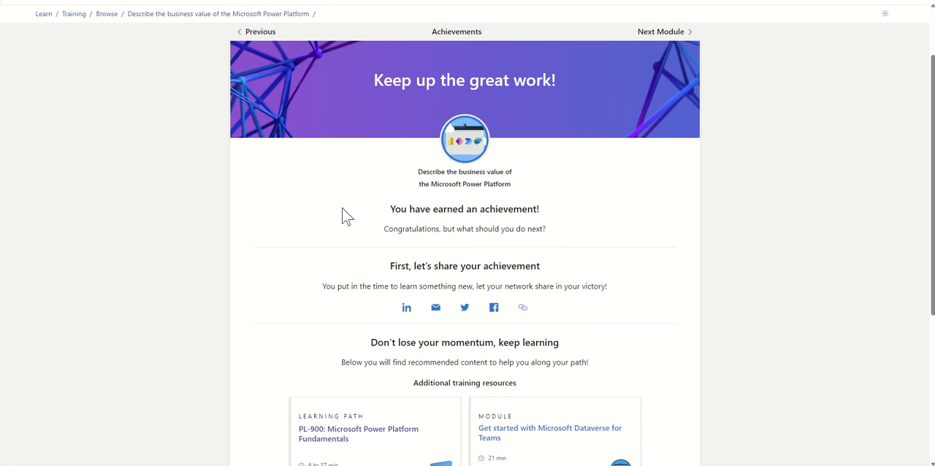
{"action": "mouse_move", "coordinate": [335, 214]}
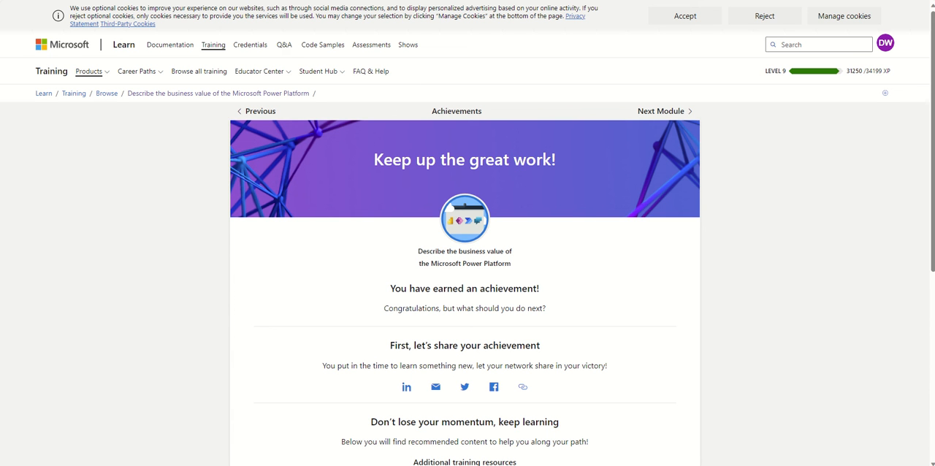
{"action": "mouse_move", "coordinate": [811, 254]}
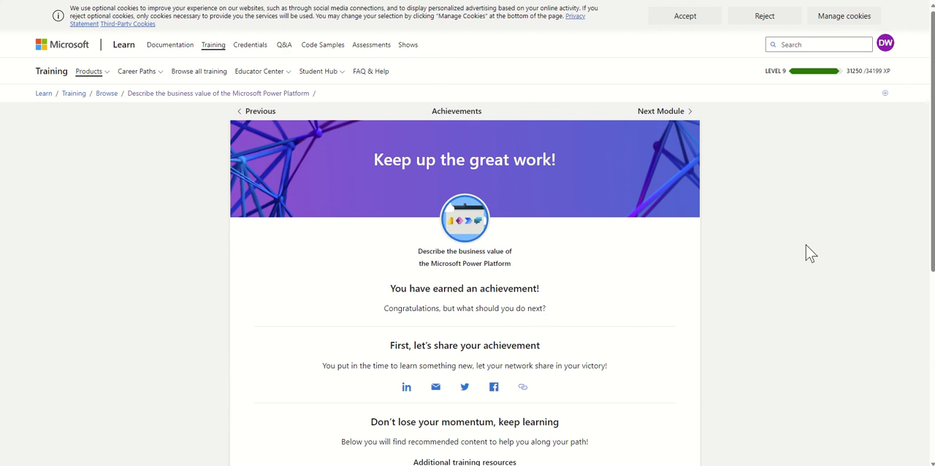
{"action": "mouse_move", "coordinate": [879, 82]}
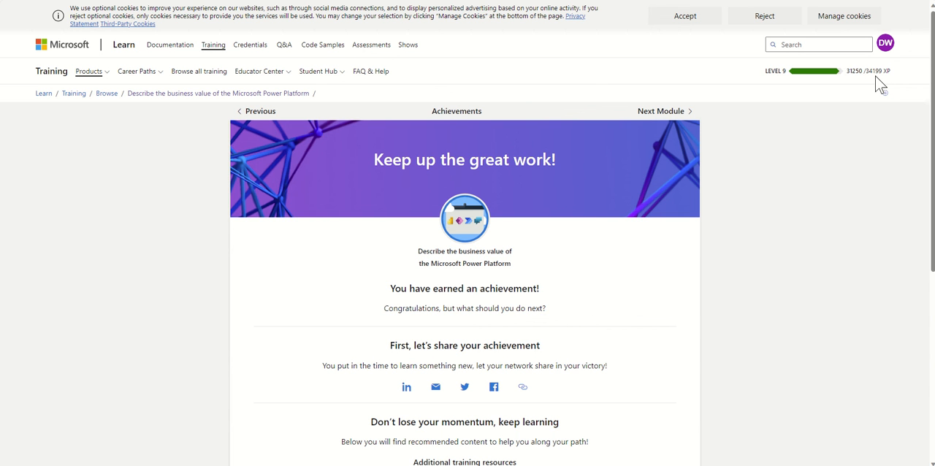
{"action": "mouse_move", "coordinate": [844, 204]}
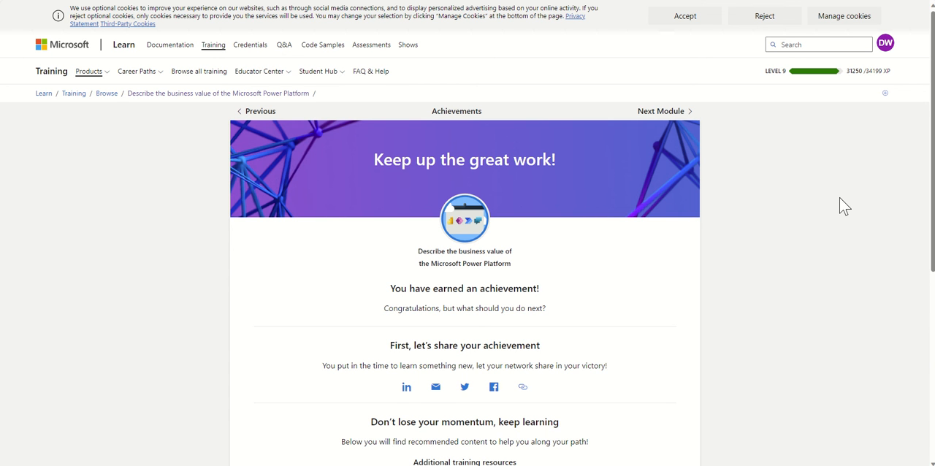
Leave the achievements page for Valto's Power Platform Strategy: 1 day Workshop listing on AppSource
{"action": "left_click", "coordinate": [683, 15]}
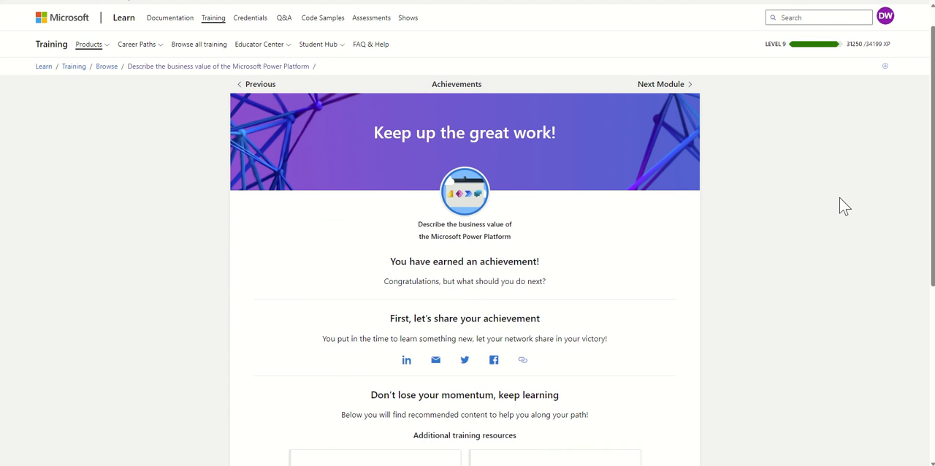
{"action": "scroll", "scroll_direction": "down", "scroll_amount": 3}
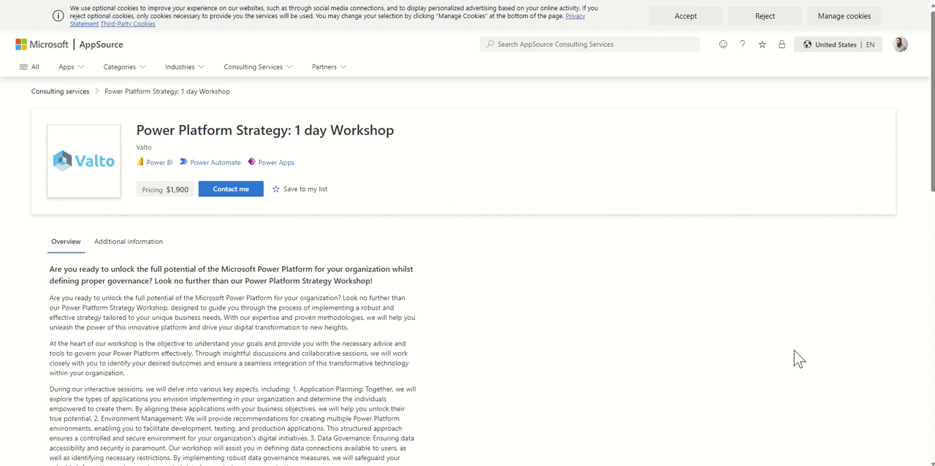
{"action": "mouse_move", "coordinate": [780, 362]}
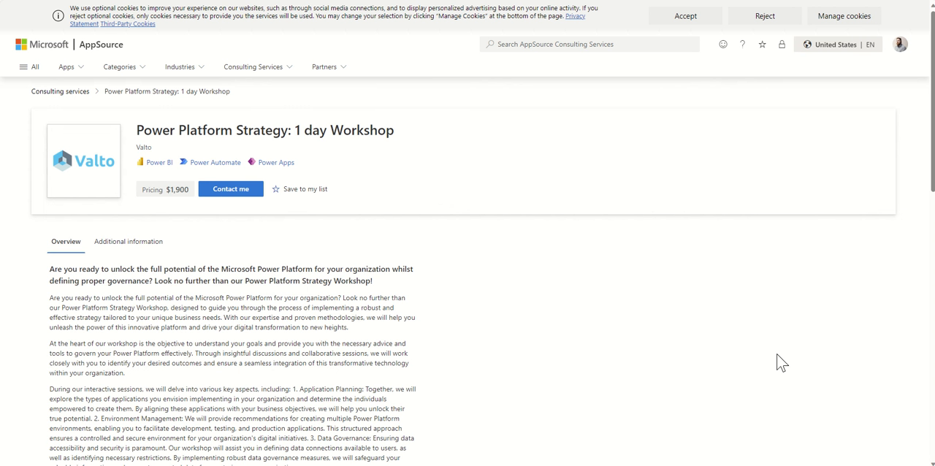
{"action": "mouse_move", "coordinate": [566, 257]}
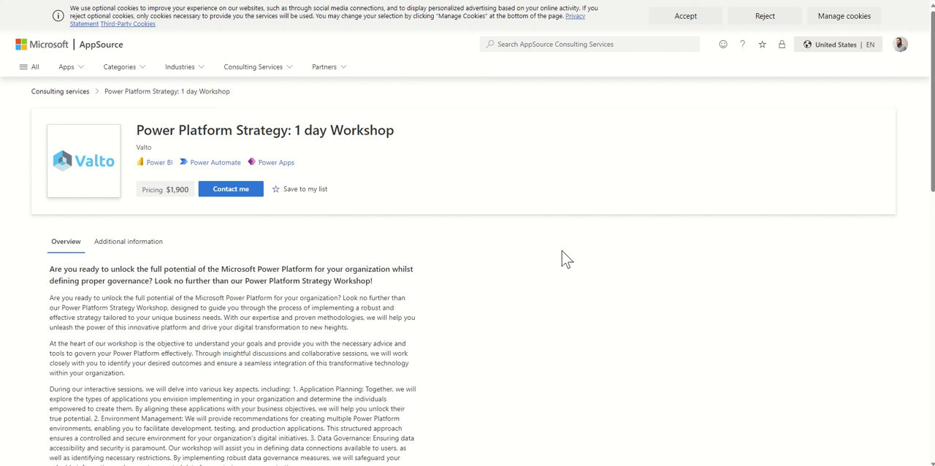
Scroll the workshop Overview down to the At a glance images and Valto's other services
{"action": "scroll", "scroll_direction": "down", "scroll_amount": 3}
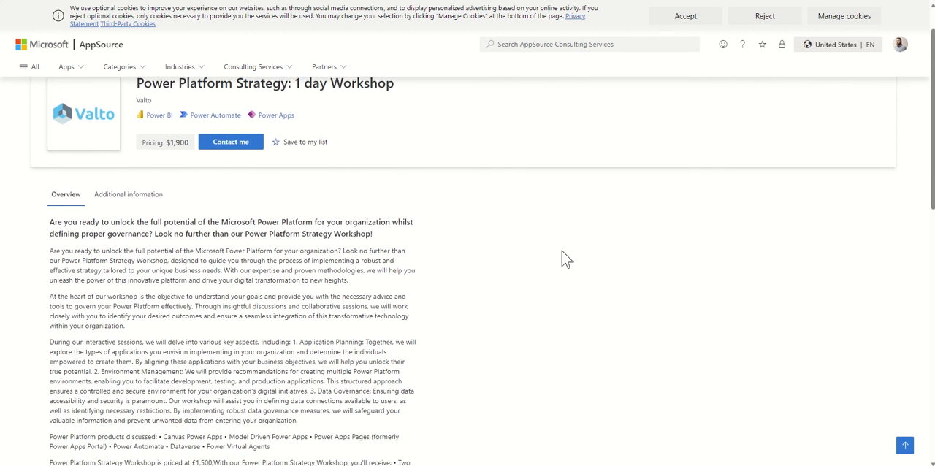
{"action": "scroll", "scroll_direction": "down", "scroll_amount": 3}
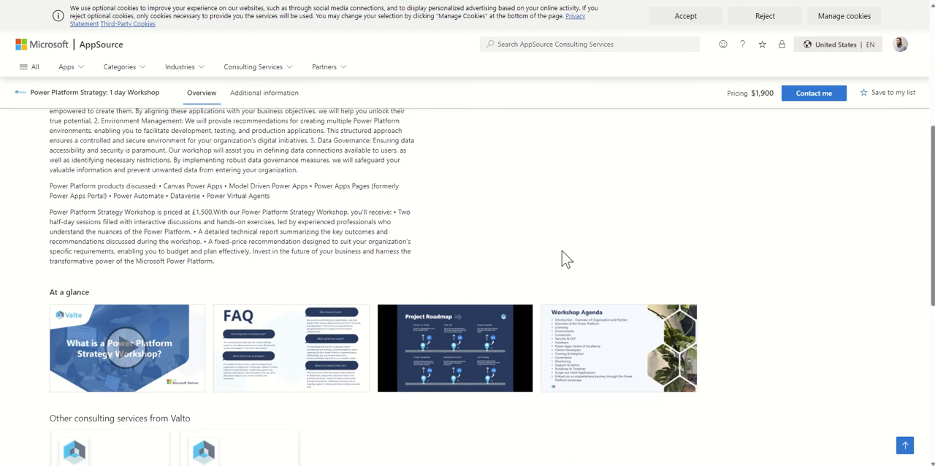
{"action": "scroll", "scroll_direction": "down", "scroll_amount": 3}
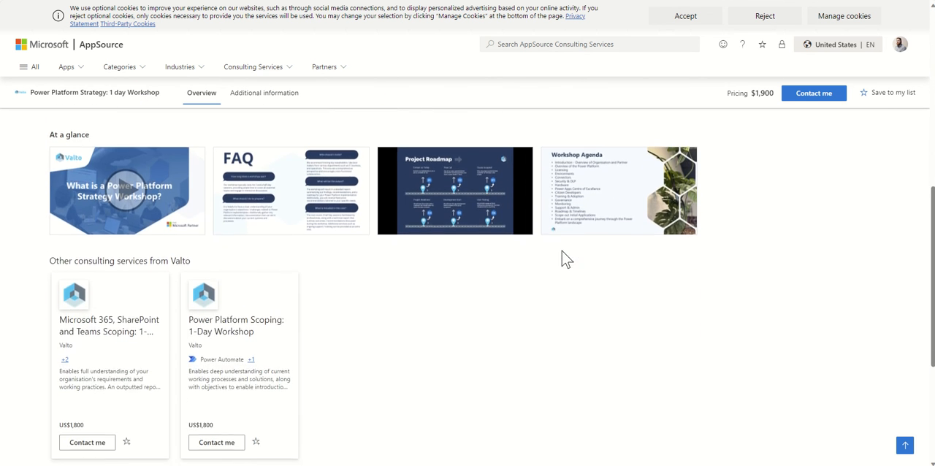
{"action": "scroll", "scroll_direction": "down", "scroll_amount": 3}
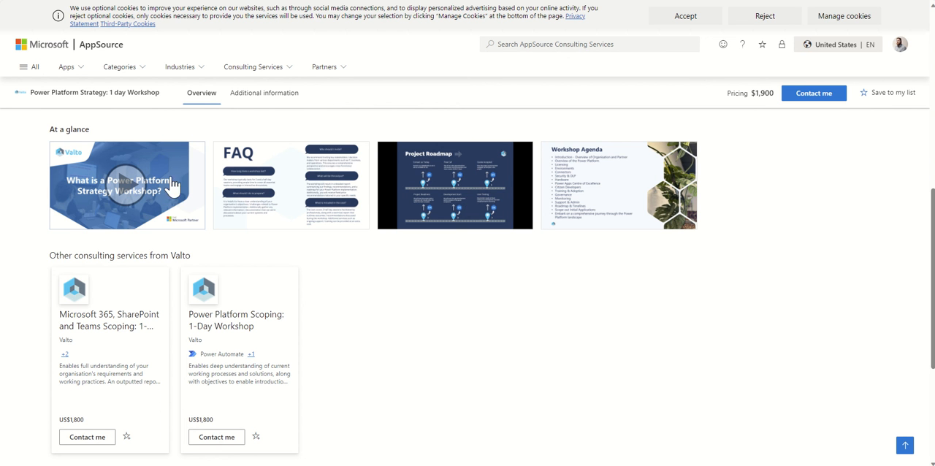
{"action": "mouse_move", "coordinate": [242, 248]}
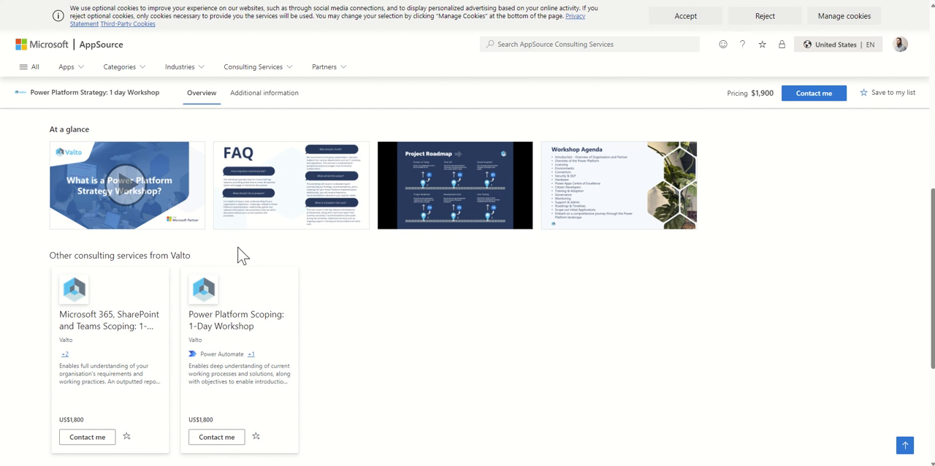
{"action": "mouse_move", "coordinate": [420, 260]}
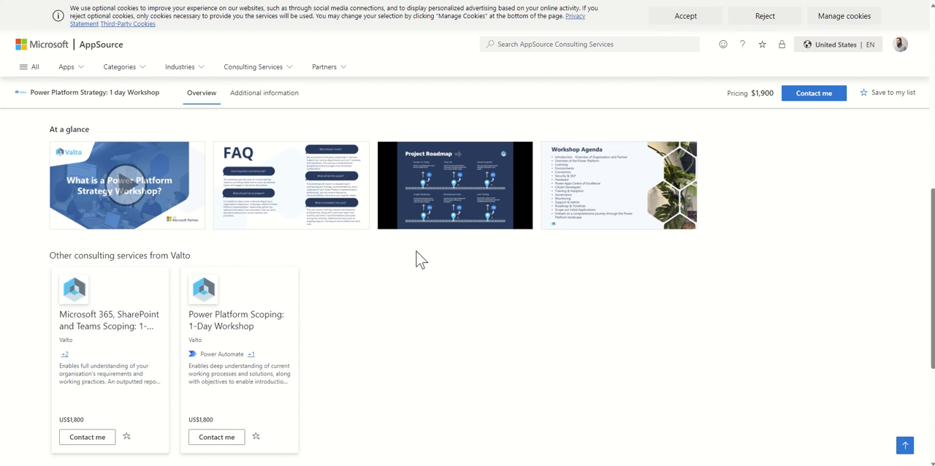
Enlarge the Workshop Agenda image to read its topics from Introduction to Roadmap & Timelines
{"action": "left_click", "coordinate": [617, 184]}
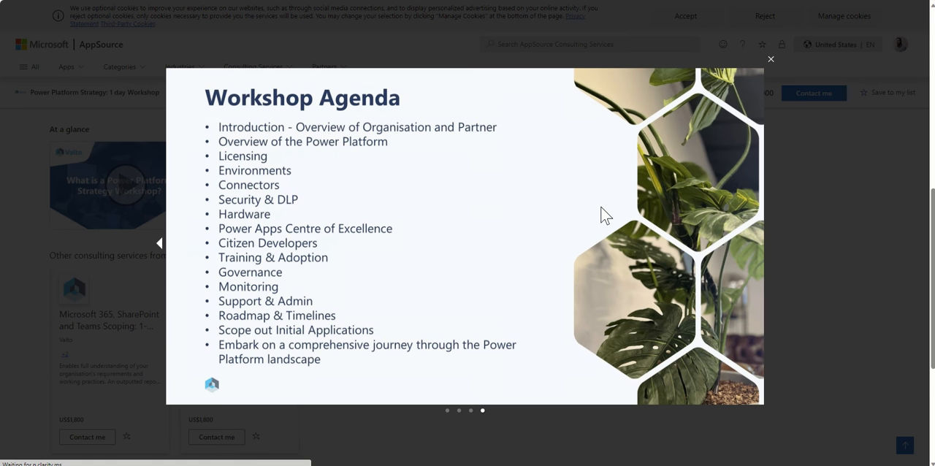
{"action": "mouse_move", "coordinate": [792, 323]}
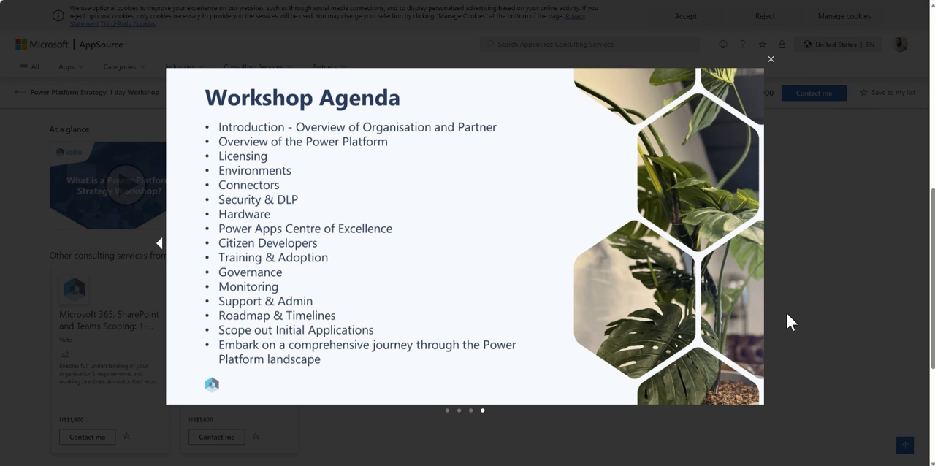
{"action": "mouse_move", "coordinate": [897, 217]}
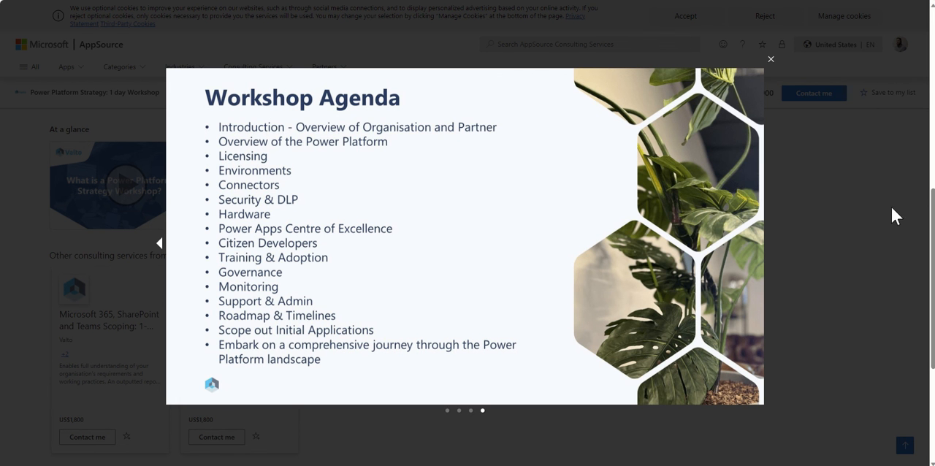
Close the enlarged agenda image to return to the workshop's overview page
{"action": "left_click", "coordinate": [771, 59]}
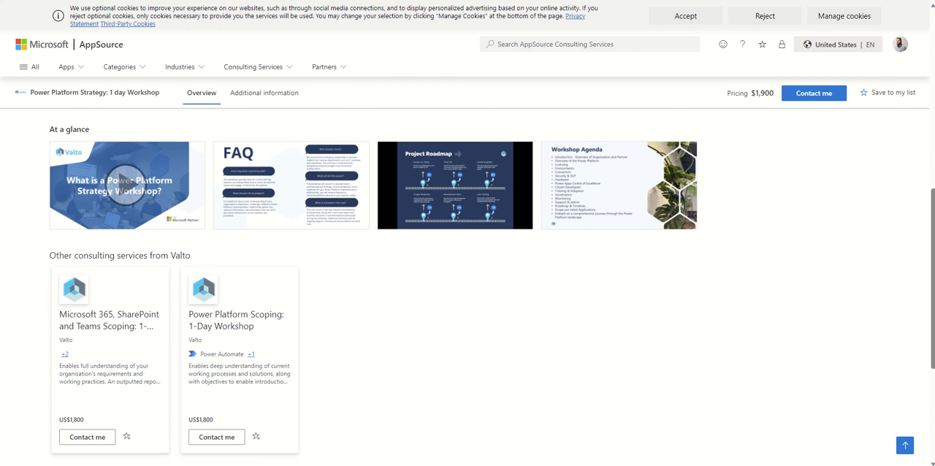
{"action": "mouse_move", "coordinate": [374, 384]}
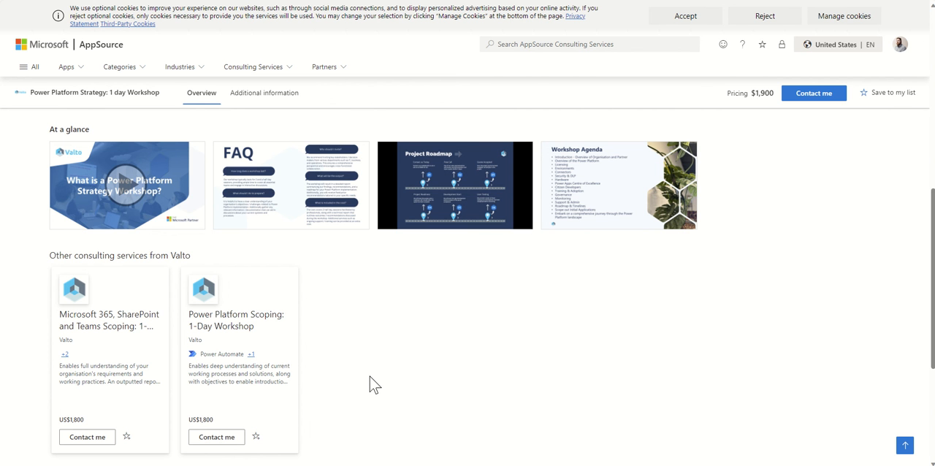
{"action": "mouse_move", "coordinate": [350, 297]}
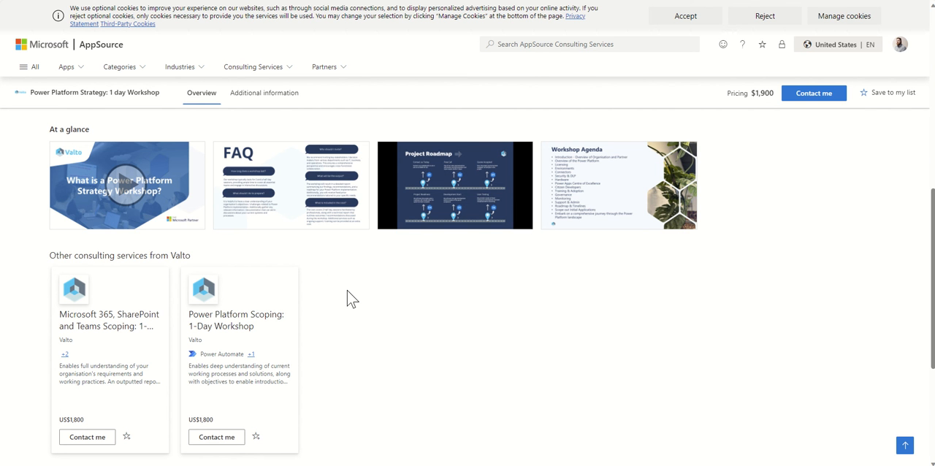
{"action": "mouse_move", "coordinate": [322, 240]}
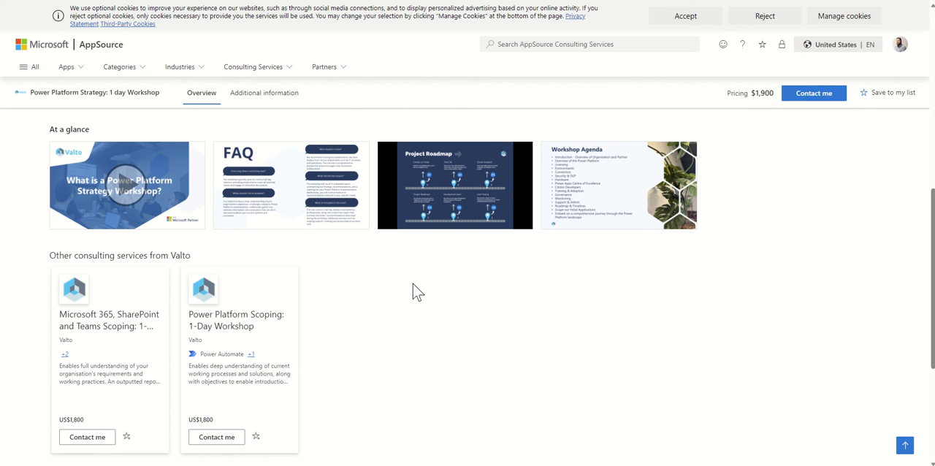
{"action": "mouse_move", "coordinate": [719, 237]}
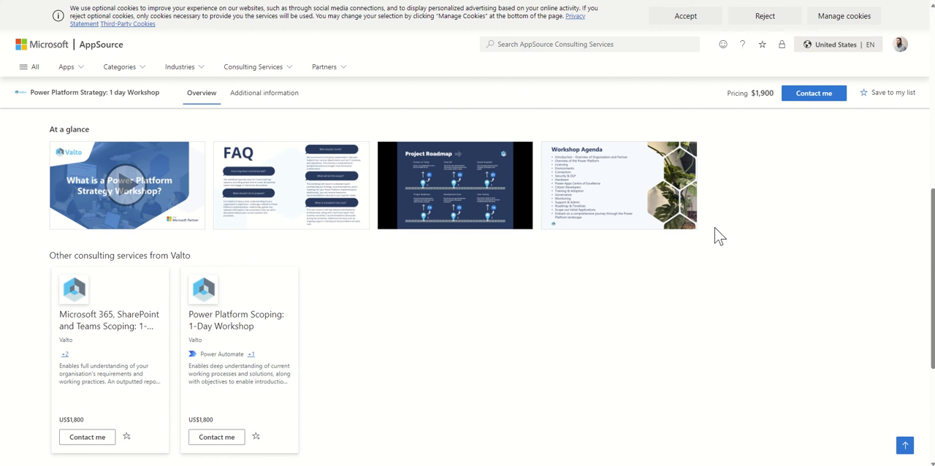